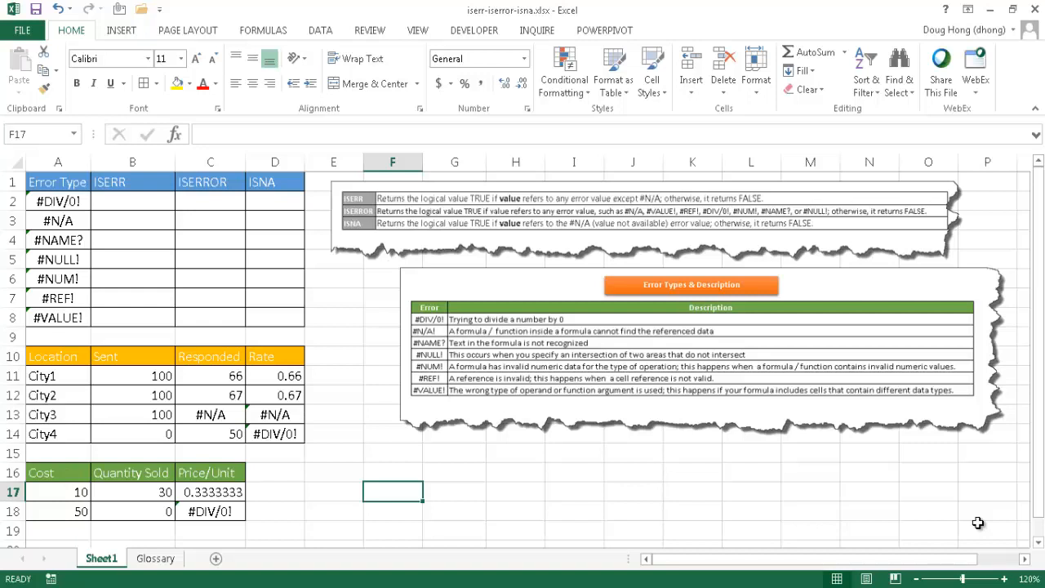
mouse_move(926, 409)
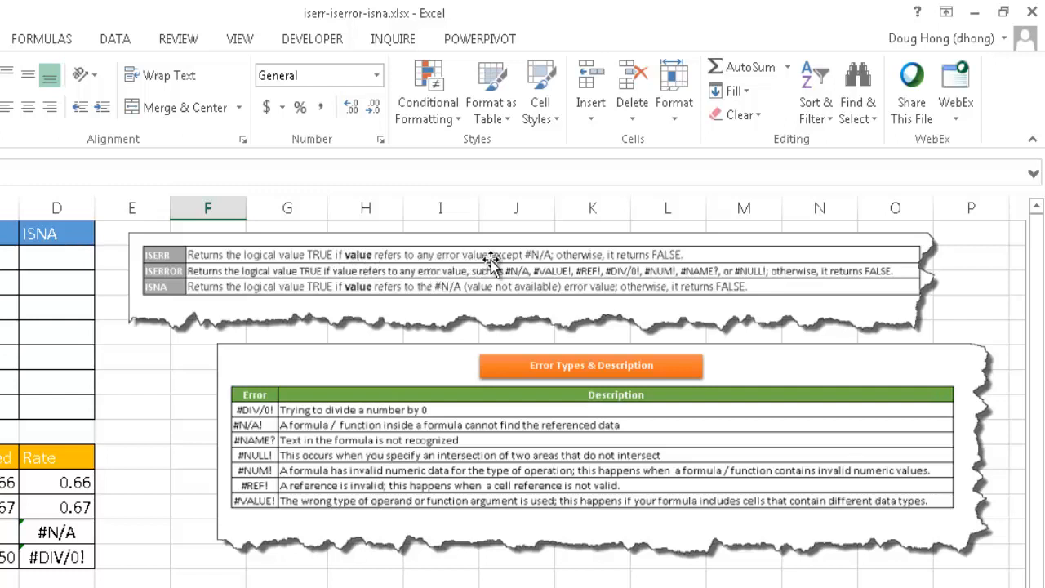
mouse_move(359, 374)
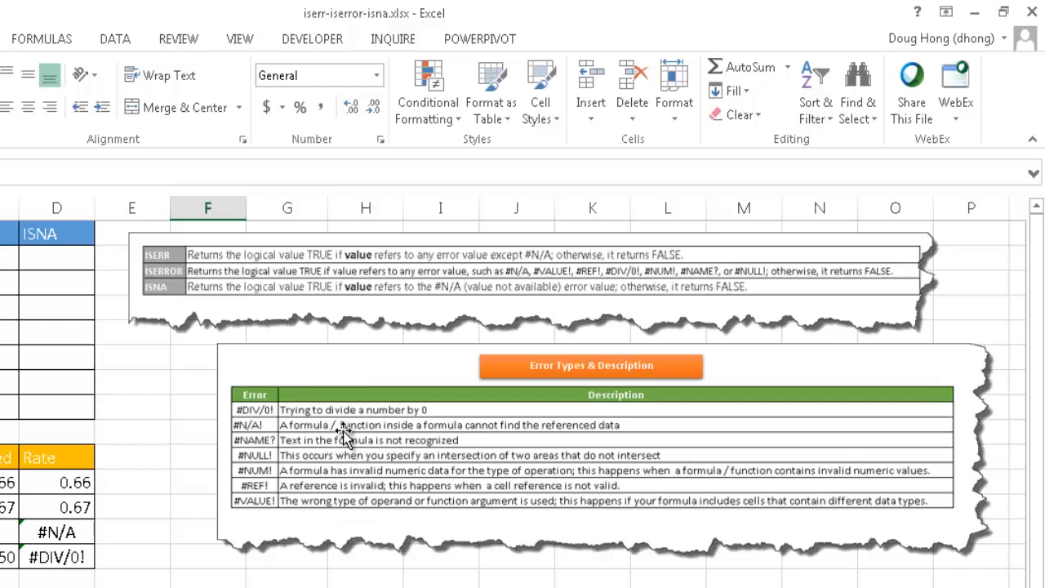
mouse_move(297, 432)
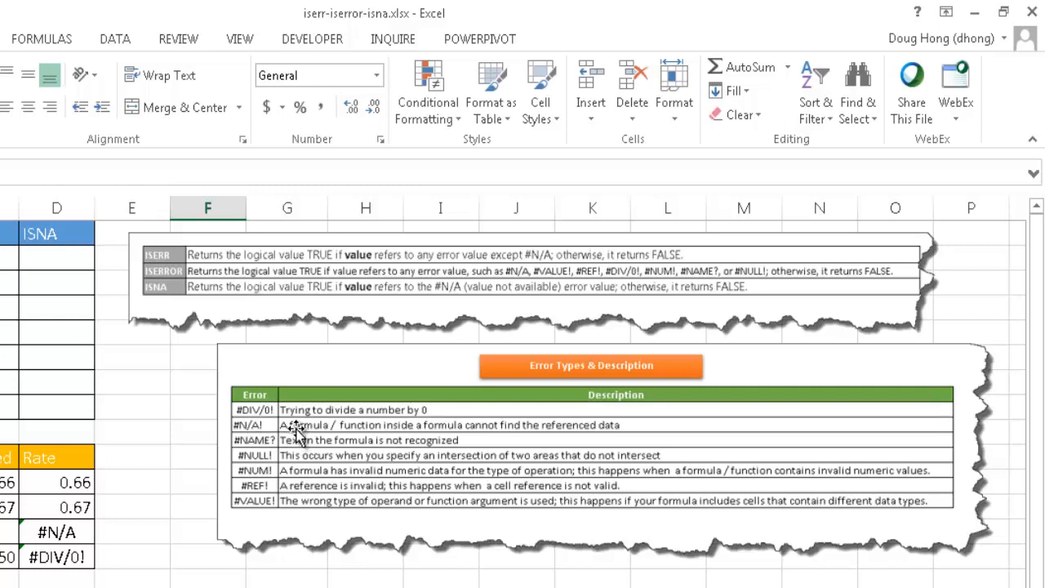
mouse_move(292, 426)
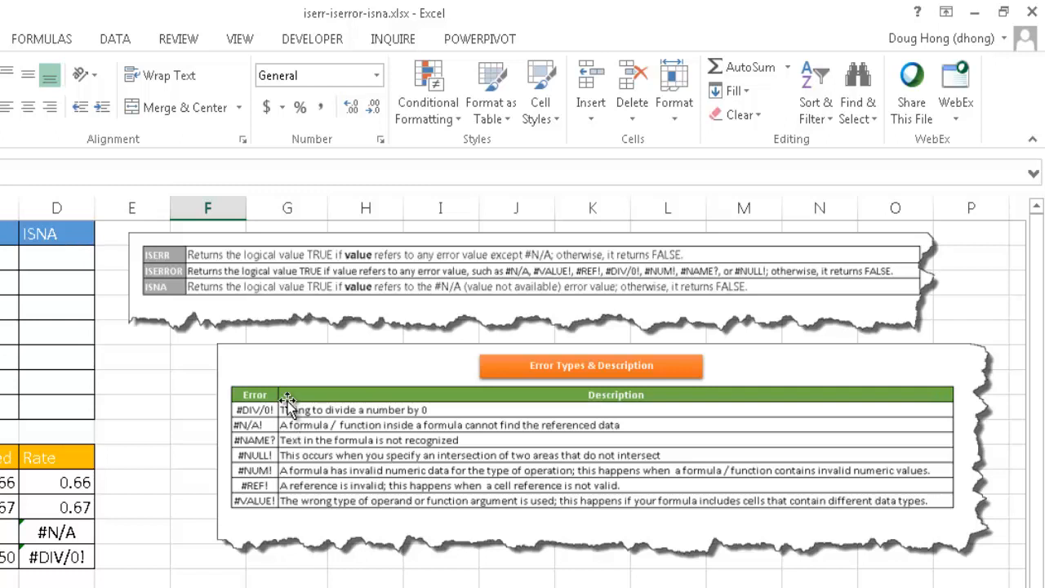
mouse_move(351, 267)
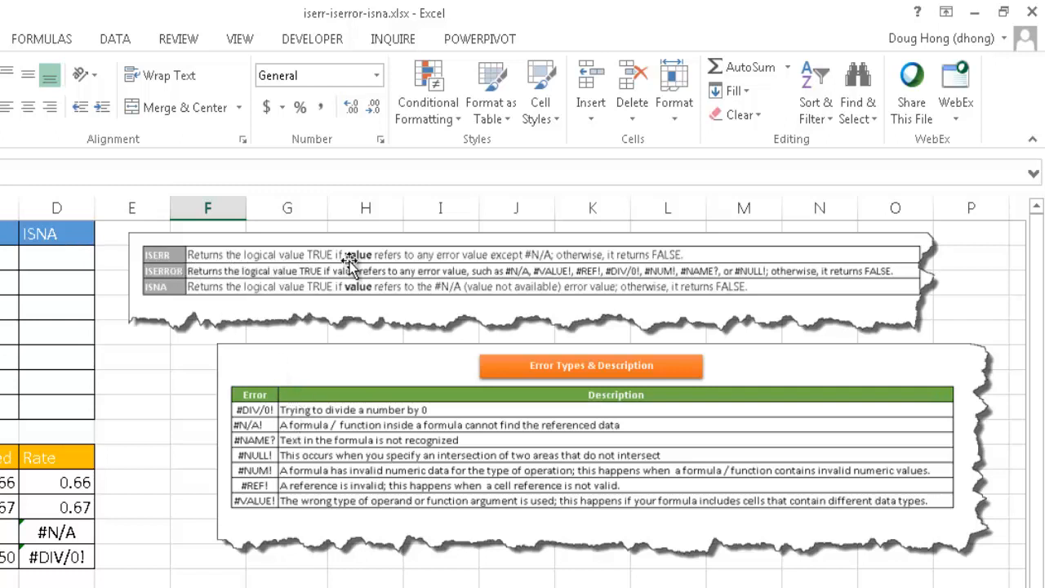
mouse_move(539, 261)
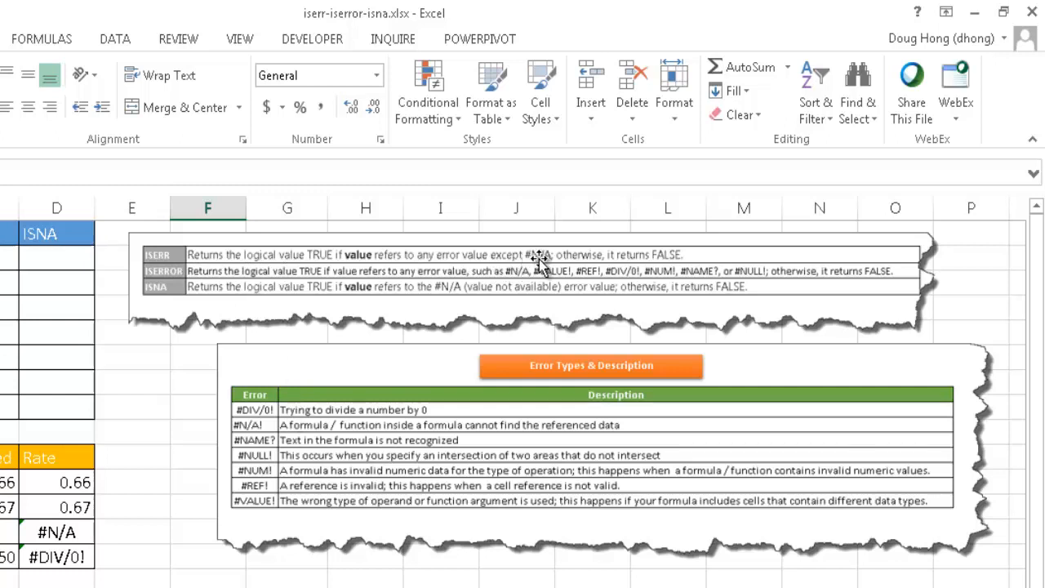
mouse_move(538, 258)
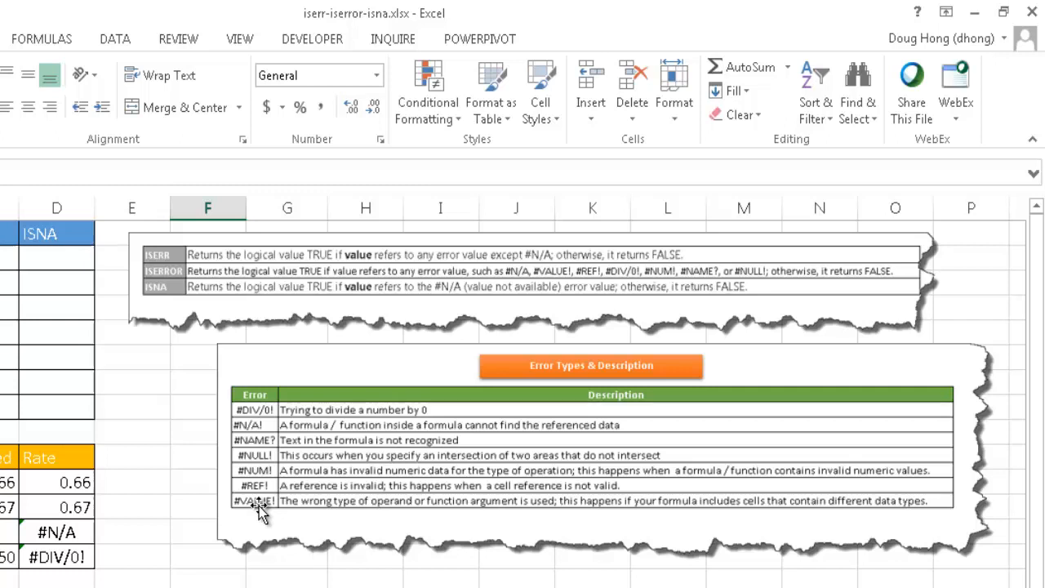
mouse_move(256, 424)
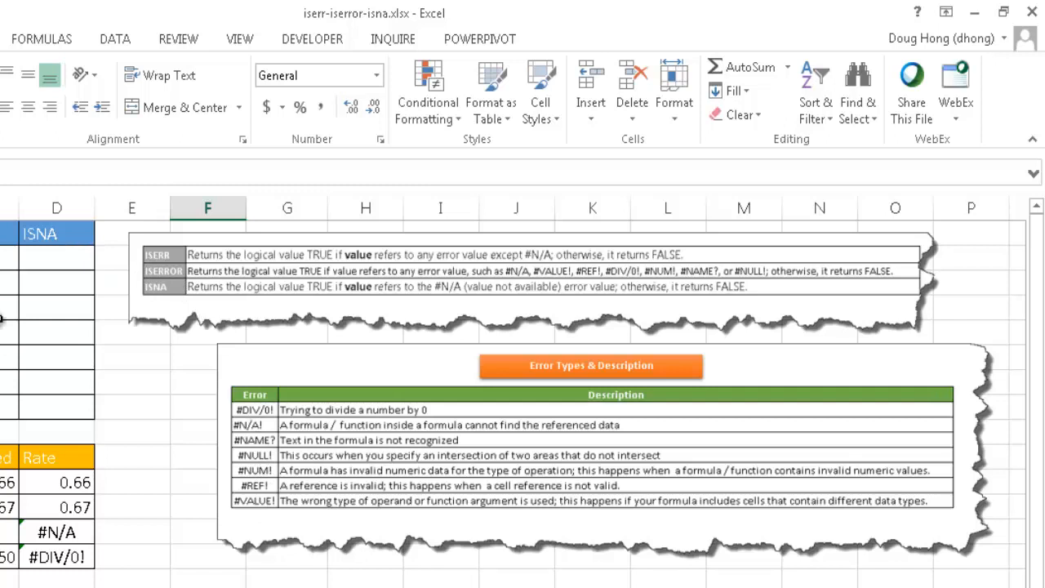
mouse_move(205, 296)
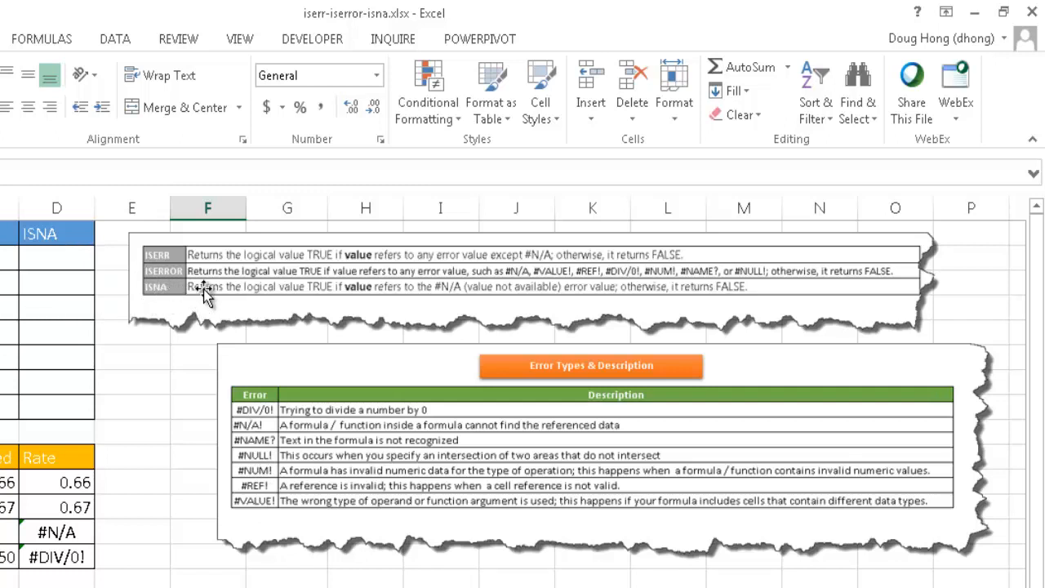
mouse_move(229, 296)
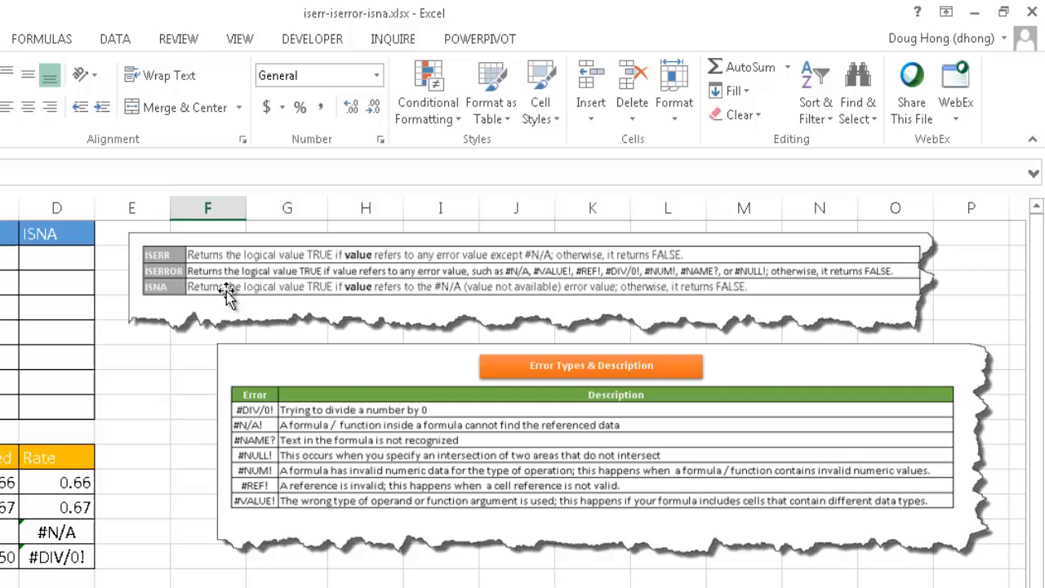
mouse_move(6, 301)
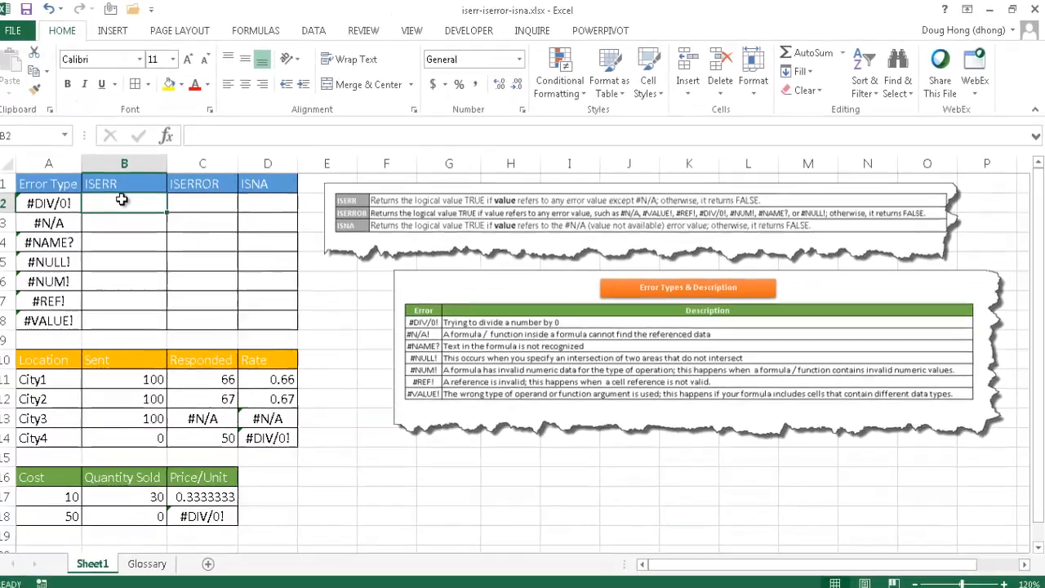
- Enter =ISERR(A2) in column B, returning TRUE for every error except #N/A
type("=e")
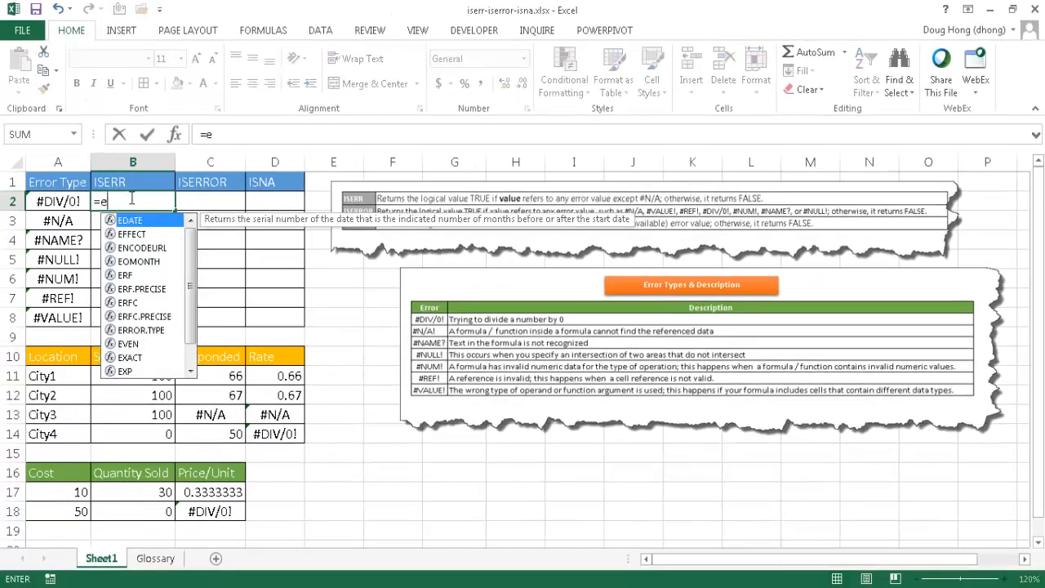
type("se")
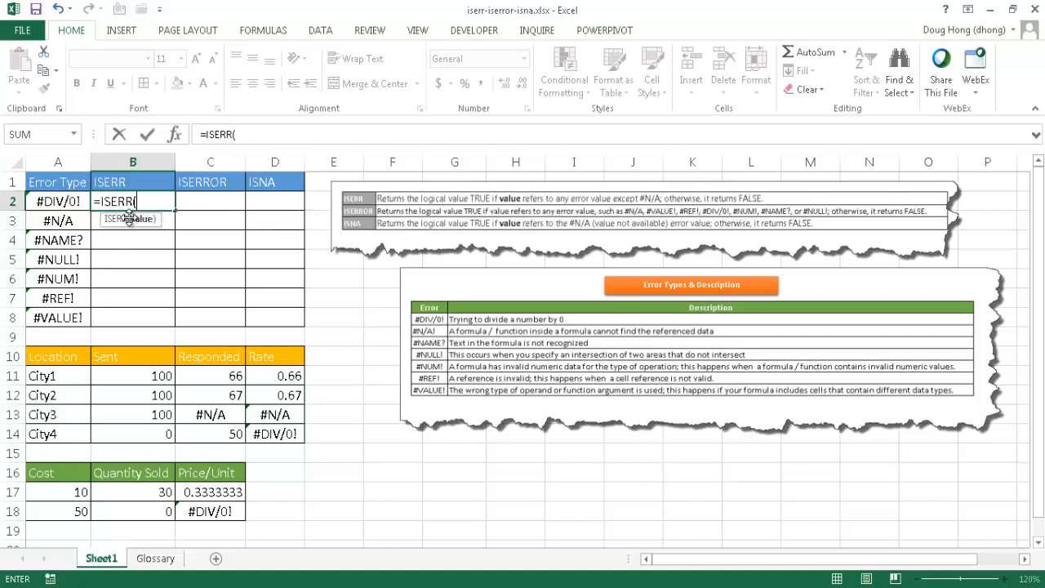
left_click(57, 201)
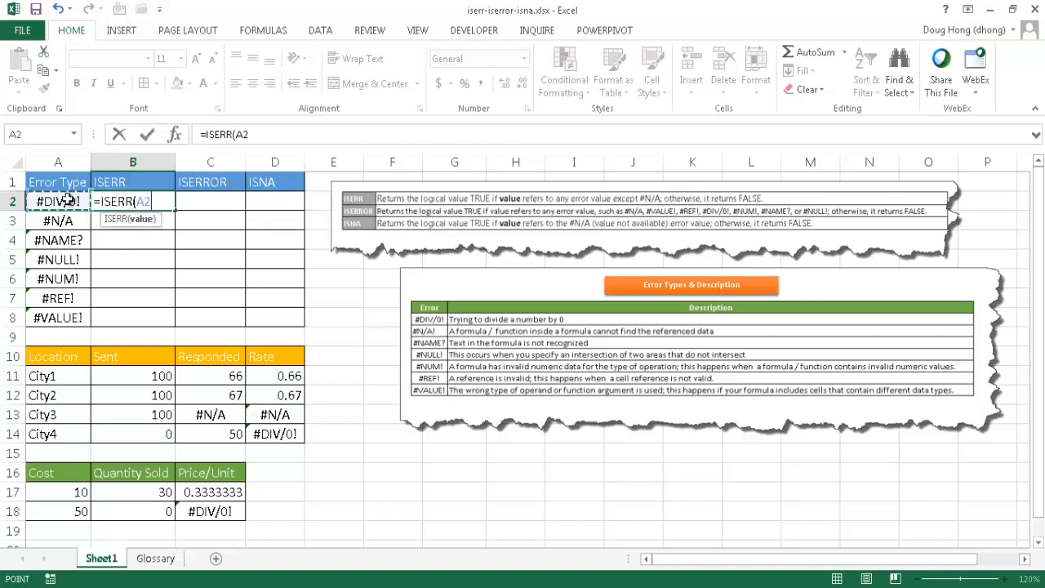
key("Enter")
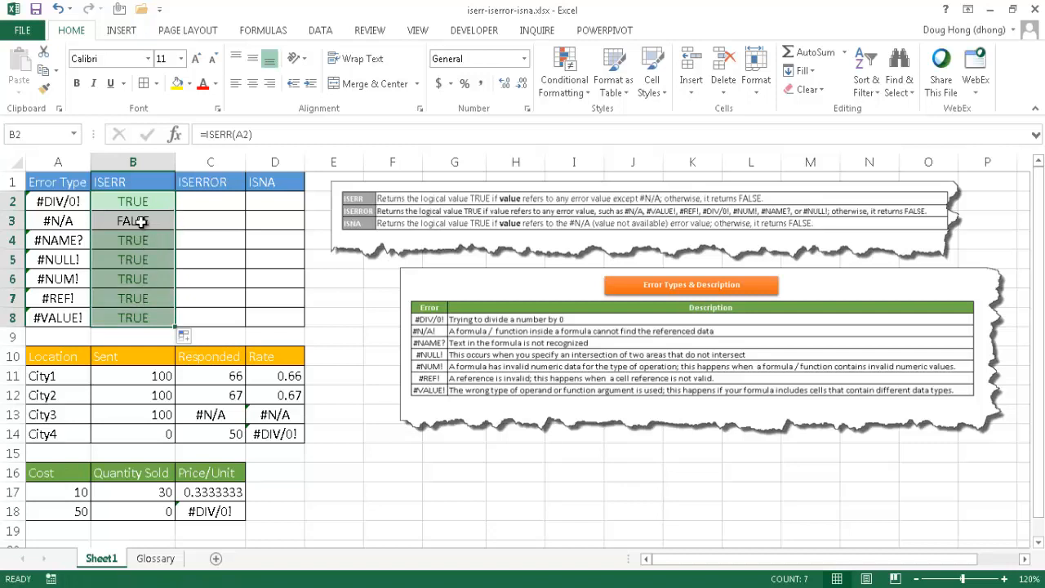
left_click(132, 220)
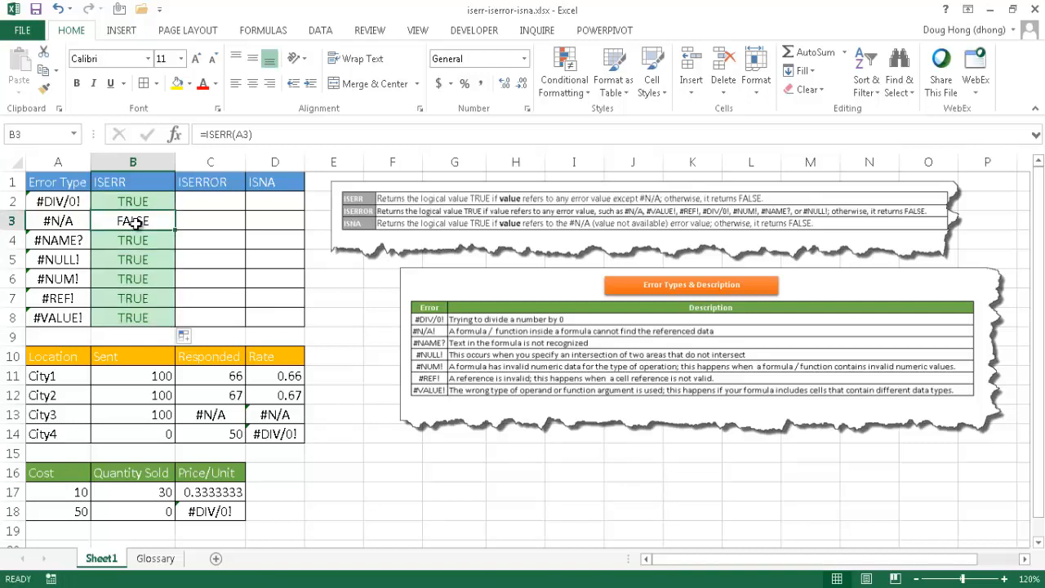
left_click(210, 201)
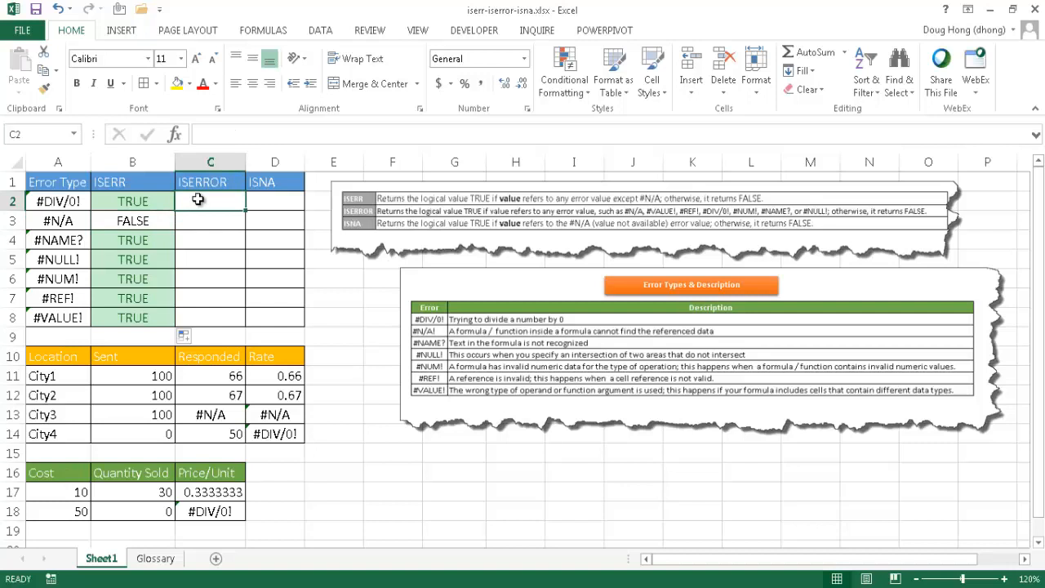
- Enter =ISERROR(A2) in C2 and copy it down to C8
type("=is")
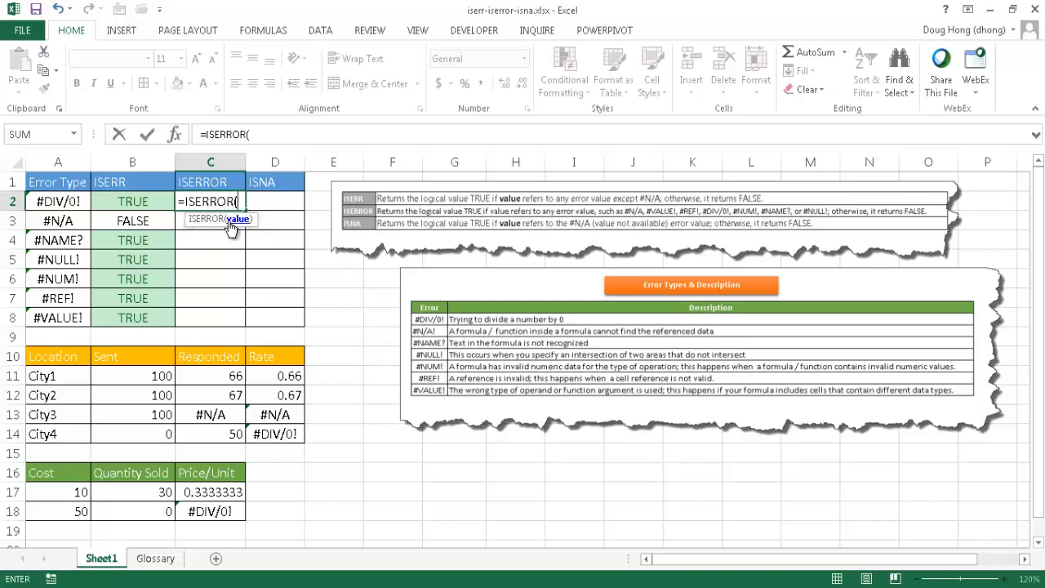
left_click(57, 202)
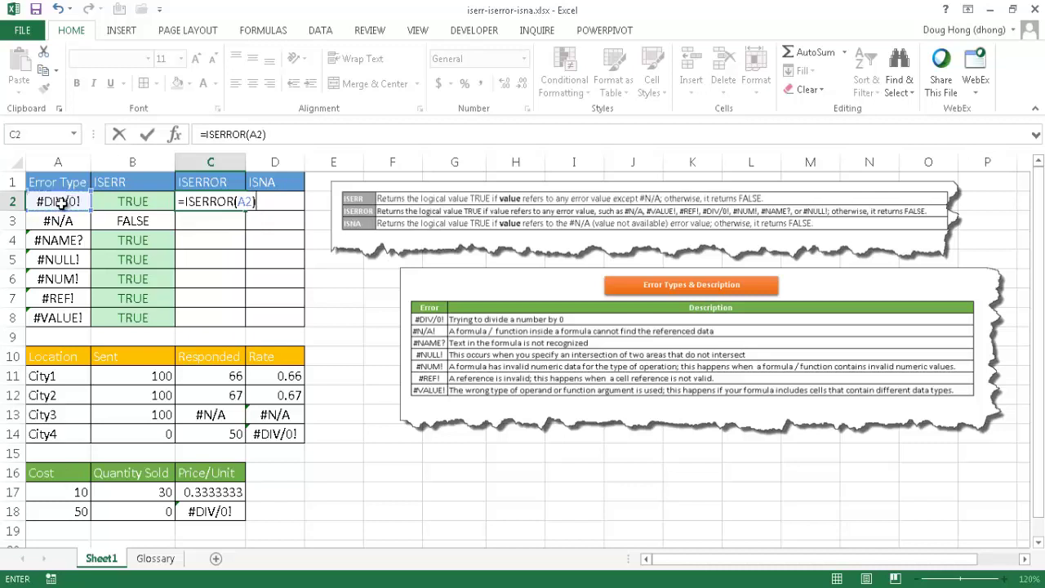
key("Enter")
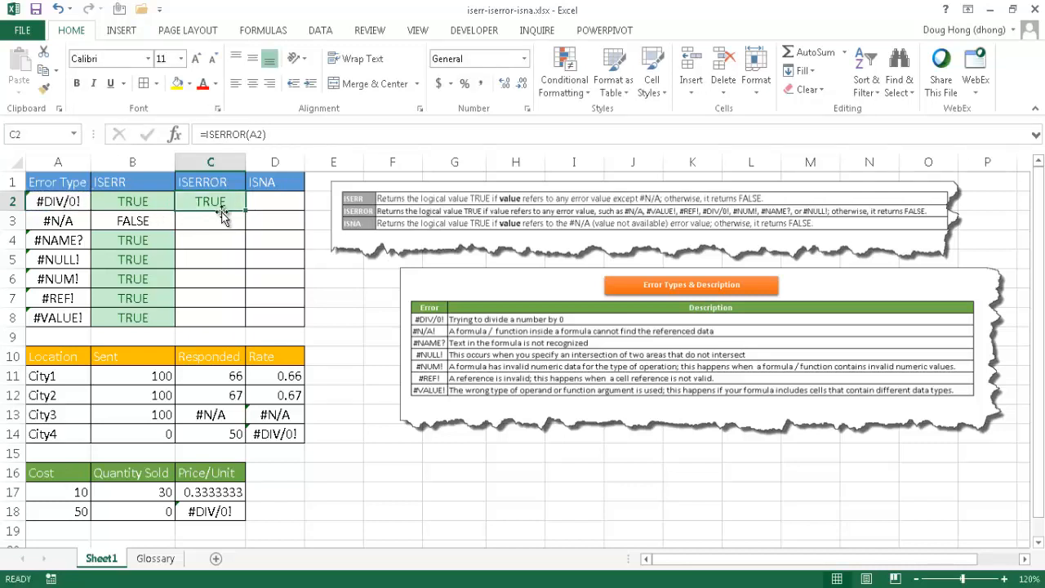
left_click_drag(210, 200, 209, 318)
type("=")
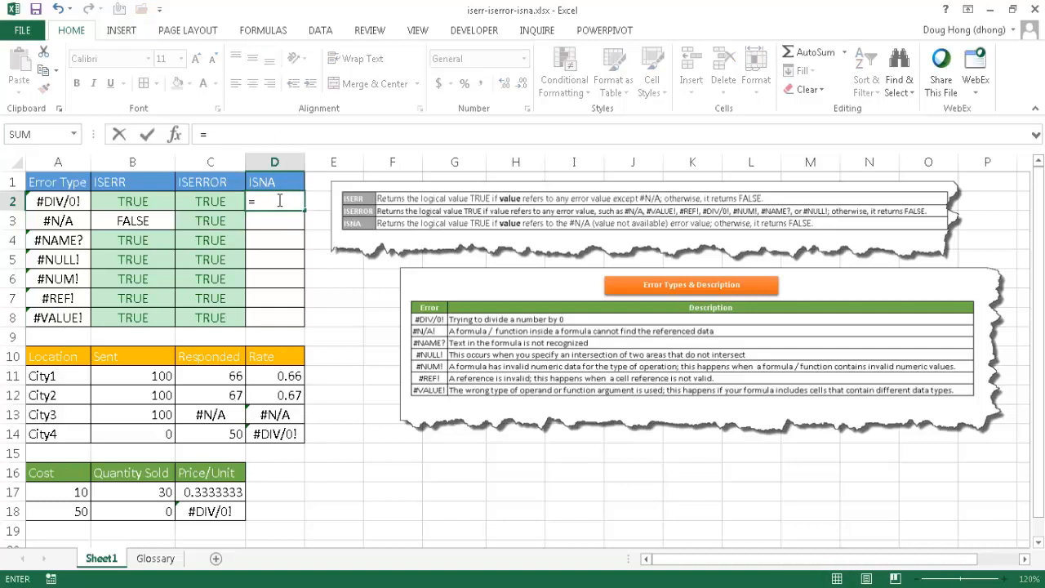
- Enter =ISNA(A2) in D2 and copy it down to D8
type("isna(A2")
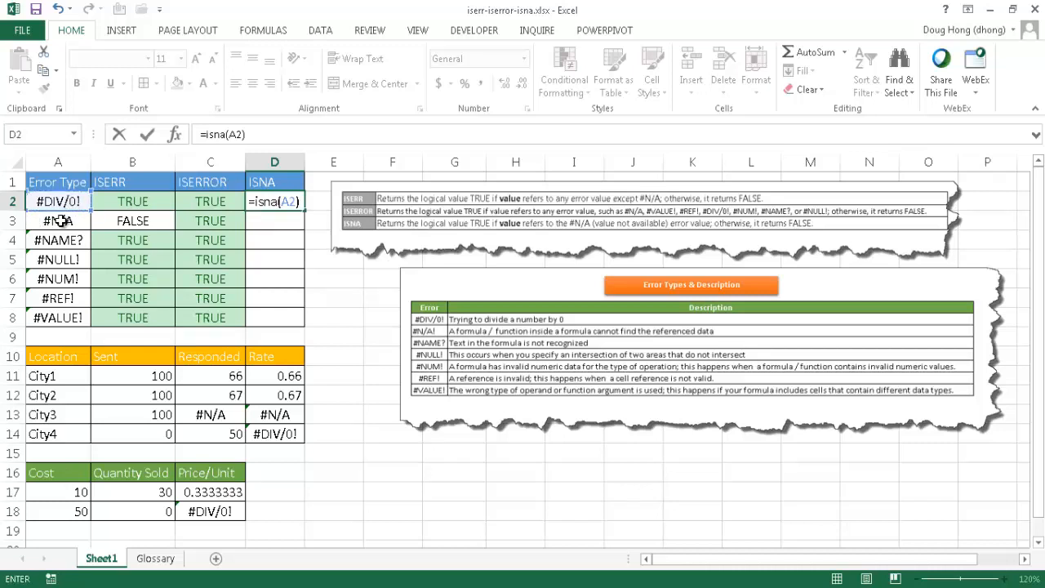
key("Enter")
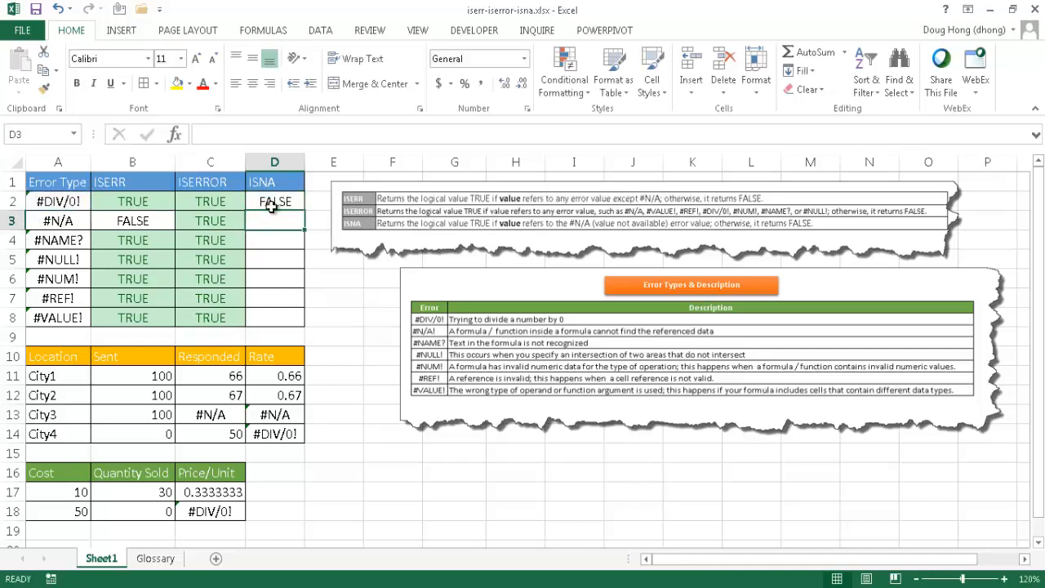
left_click_drag(274, 201, 274, 318)
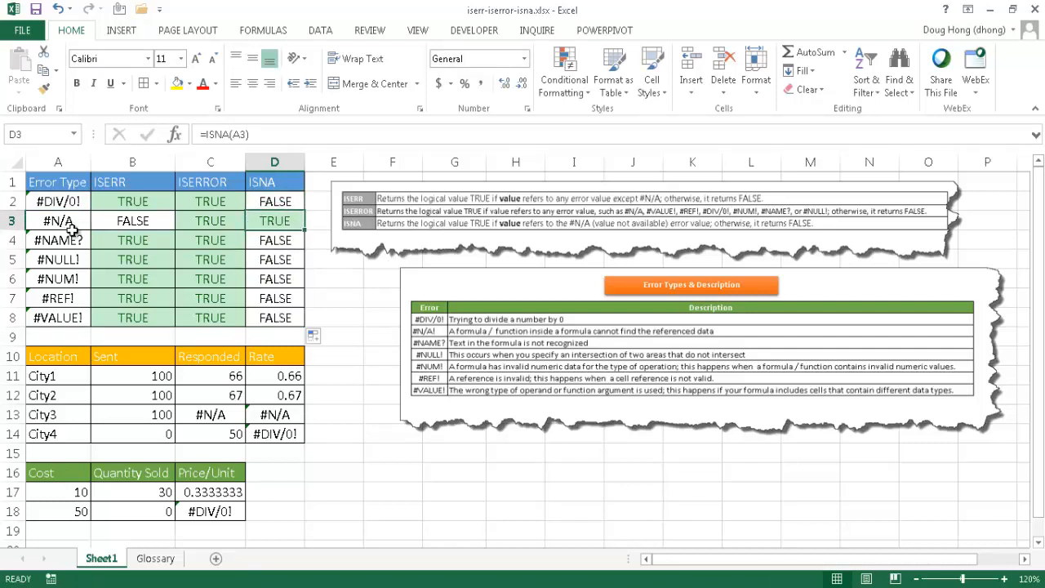
mouse_move(358, 462)
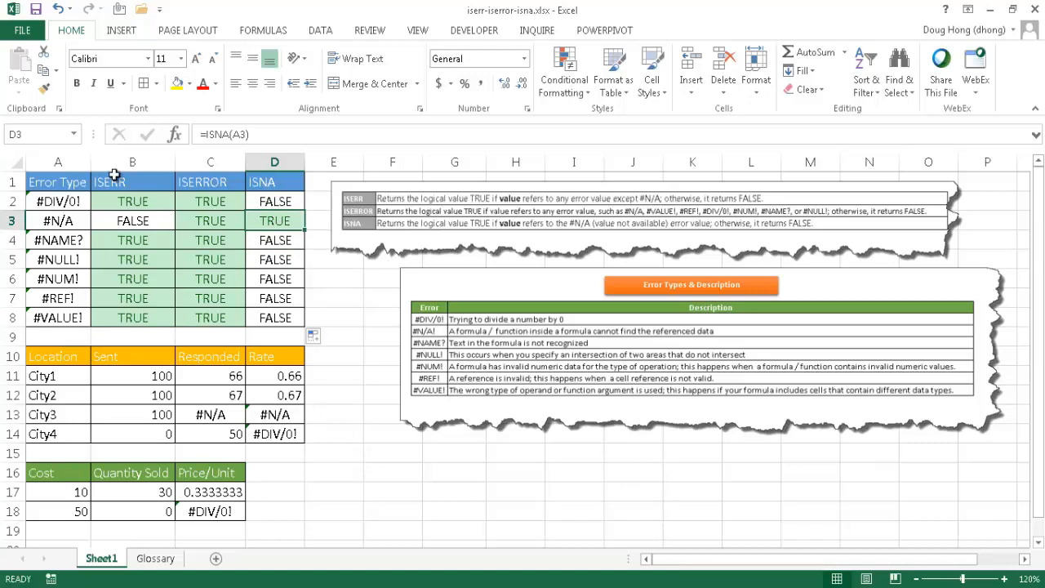
left_click(132, 182)
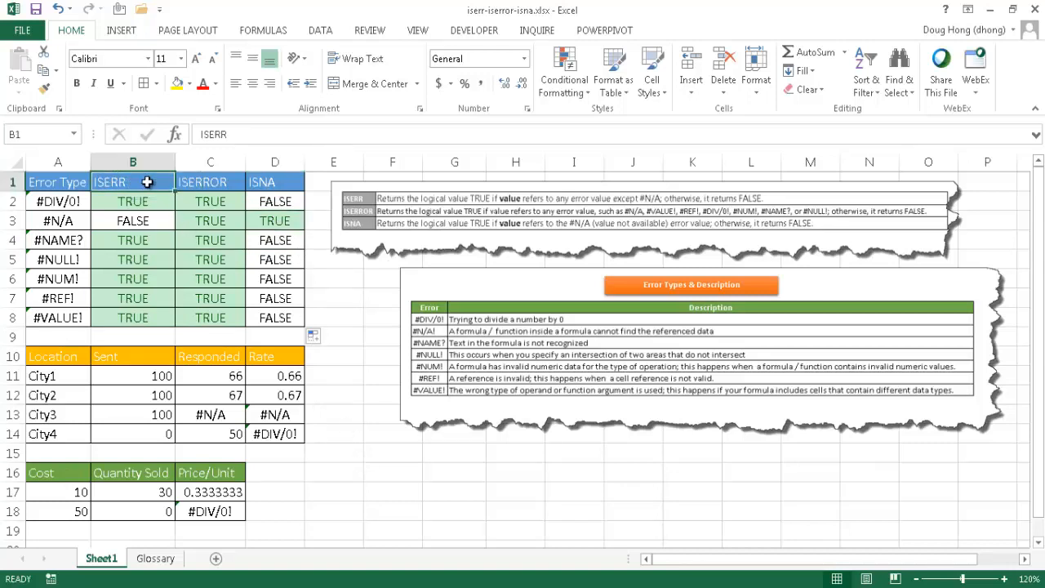
left_click(274, 181)
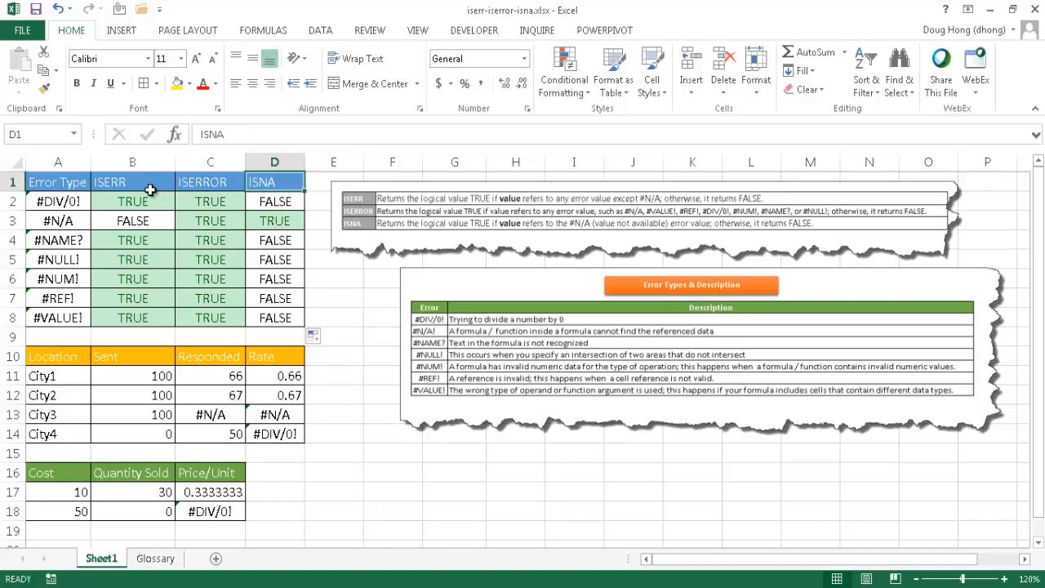
left_click(133, 182)
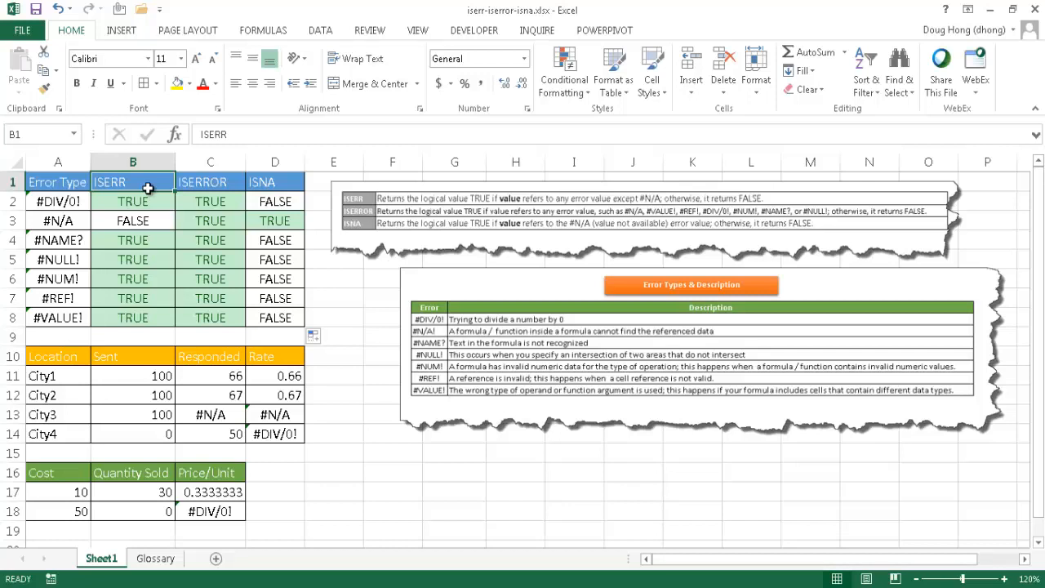
mouse_move(120, 223)
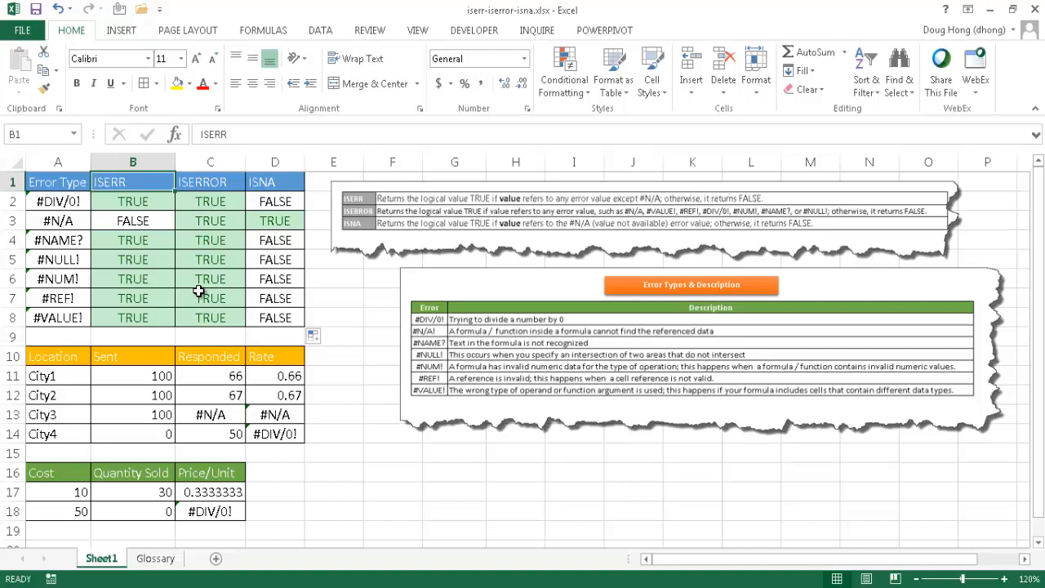
mouse_move(247, 348)
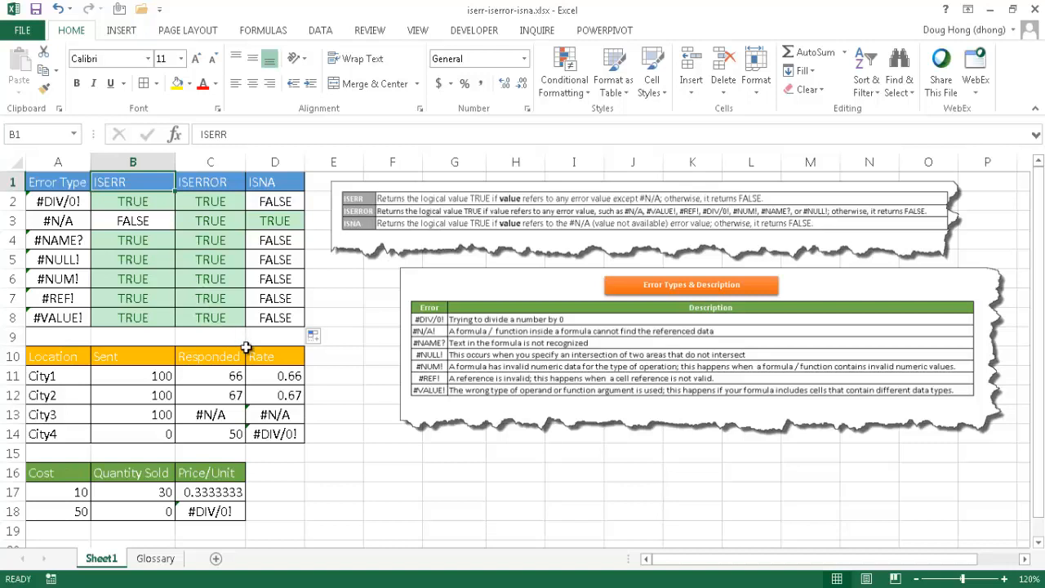
mouse_move(112, 373)
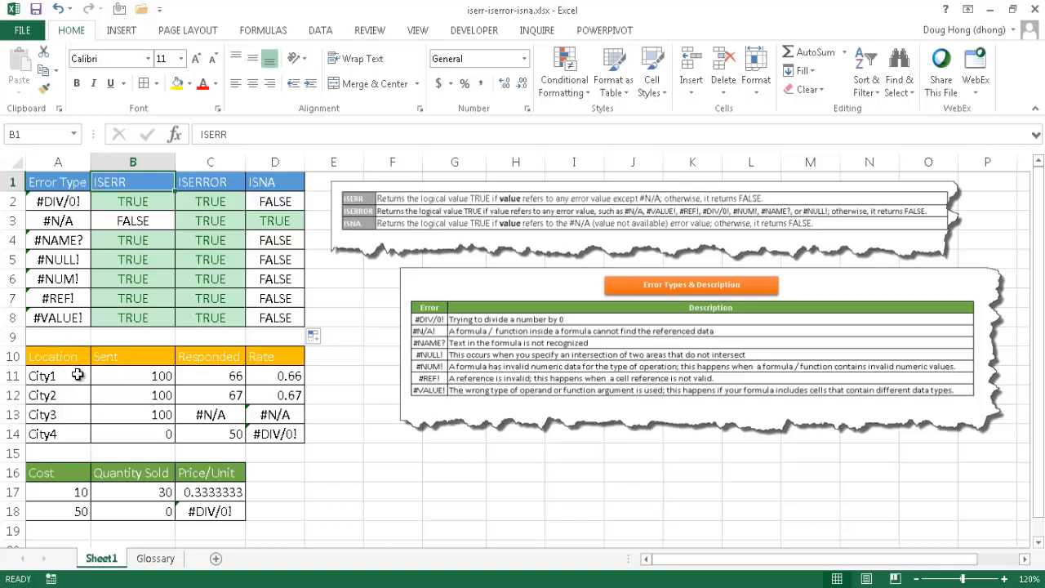
mouse_move(201, 375)
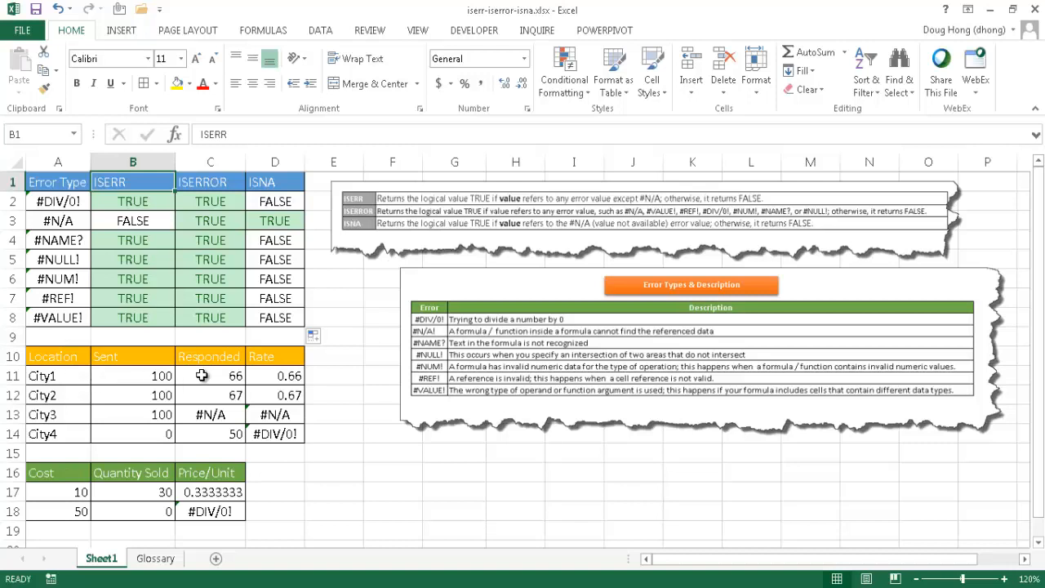
mouse_move(275, 419)
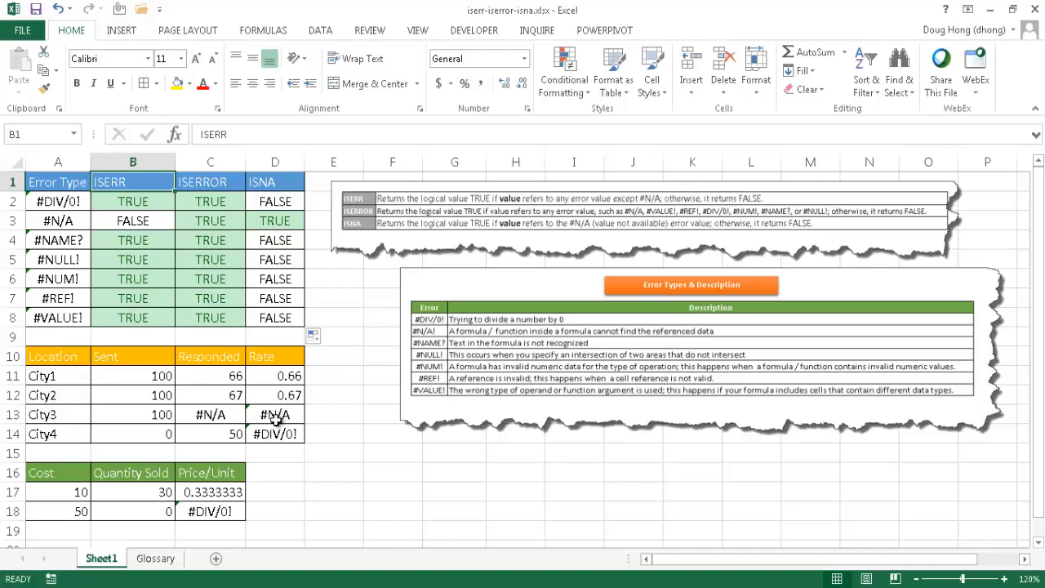
mouse_move(259, 418)
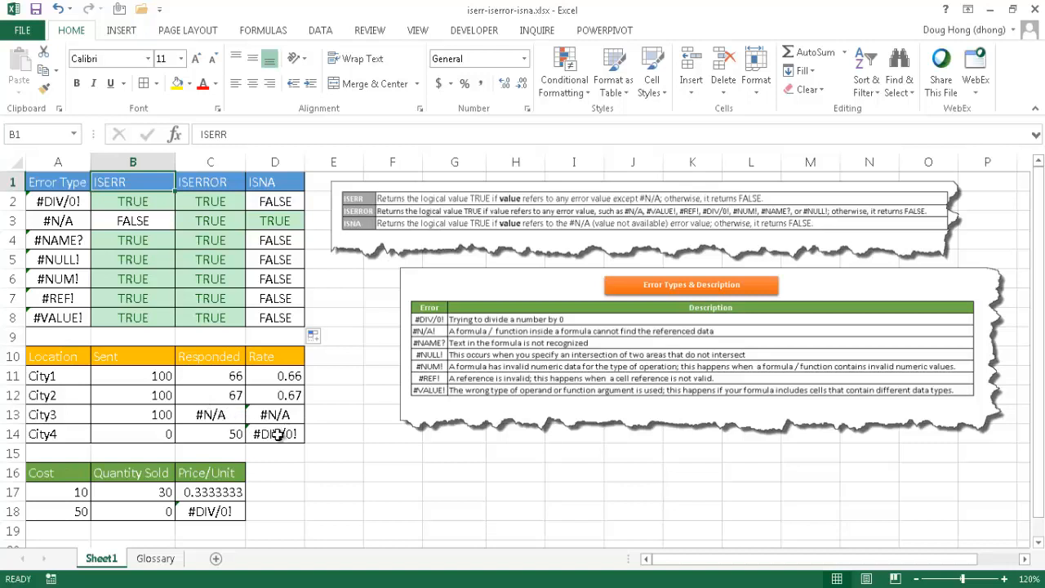
mouse_move(332, 386)
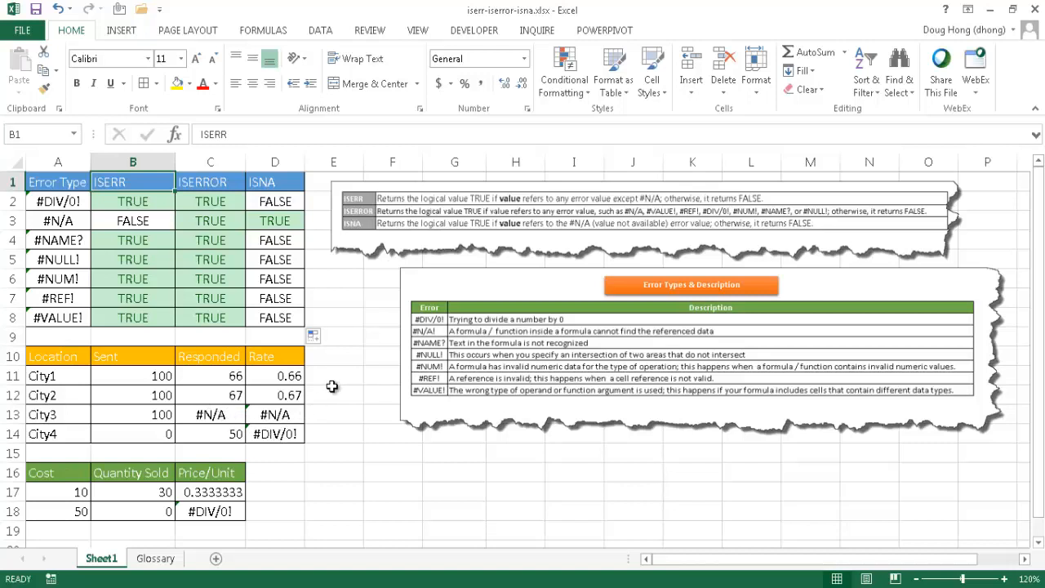
left_click(333, 373)
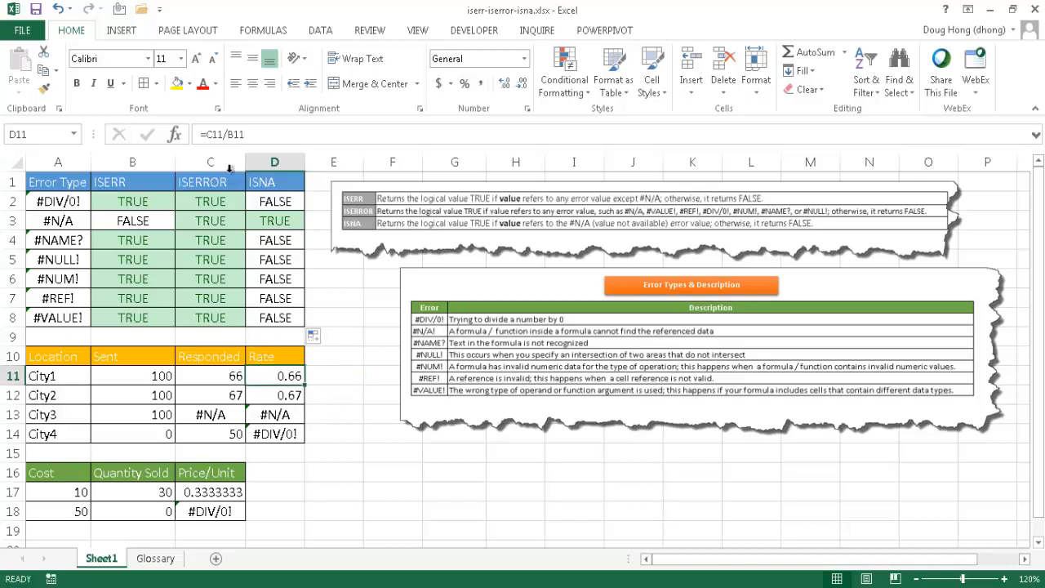
mouse_move(212, 302)
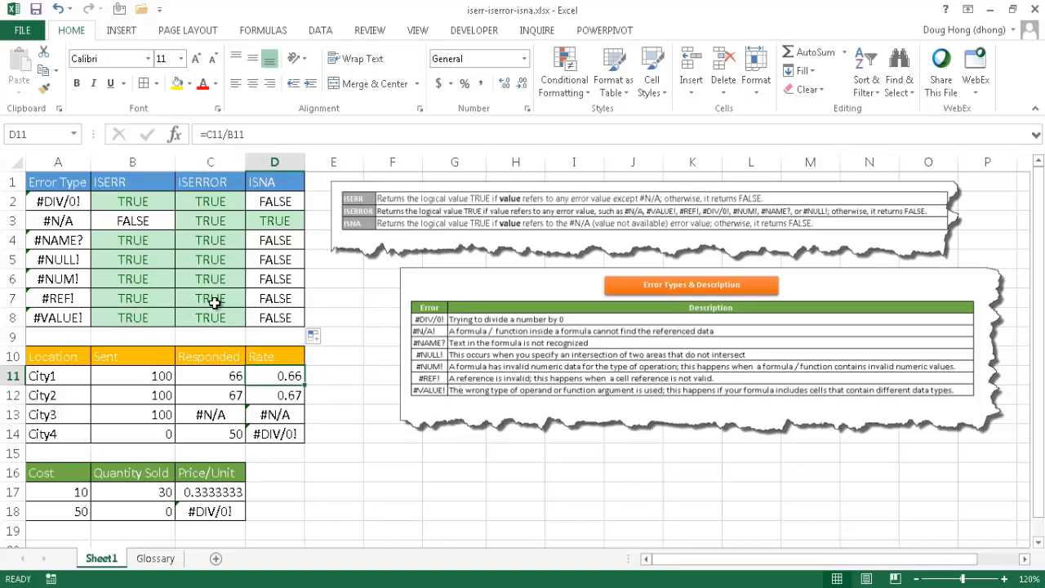
mouse_move(226, 375)
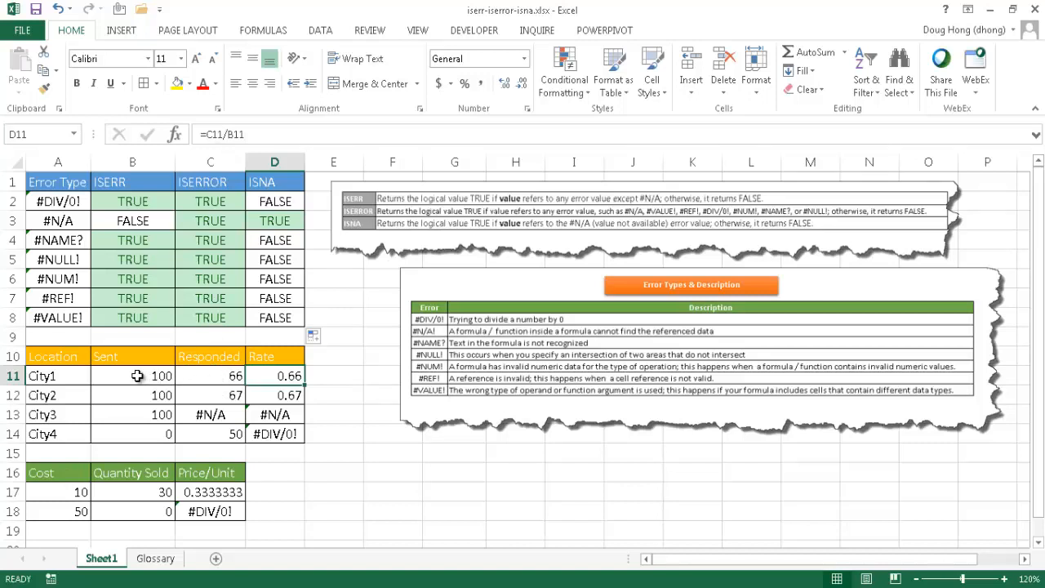
mouse_move(272, 371)
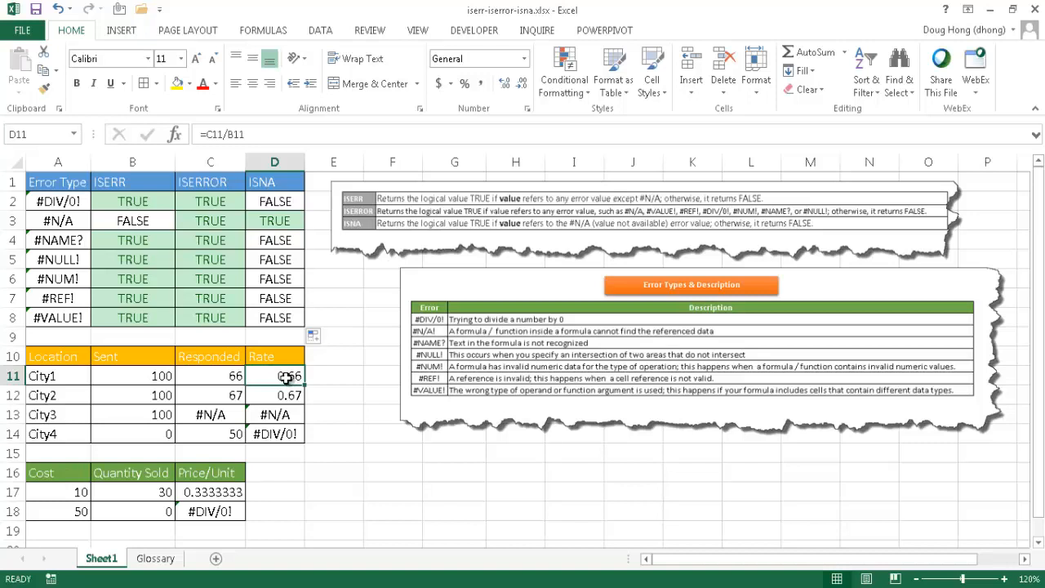
left_click(333, 376)
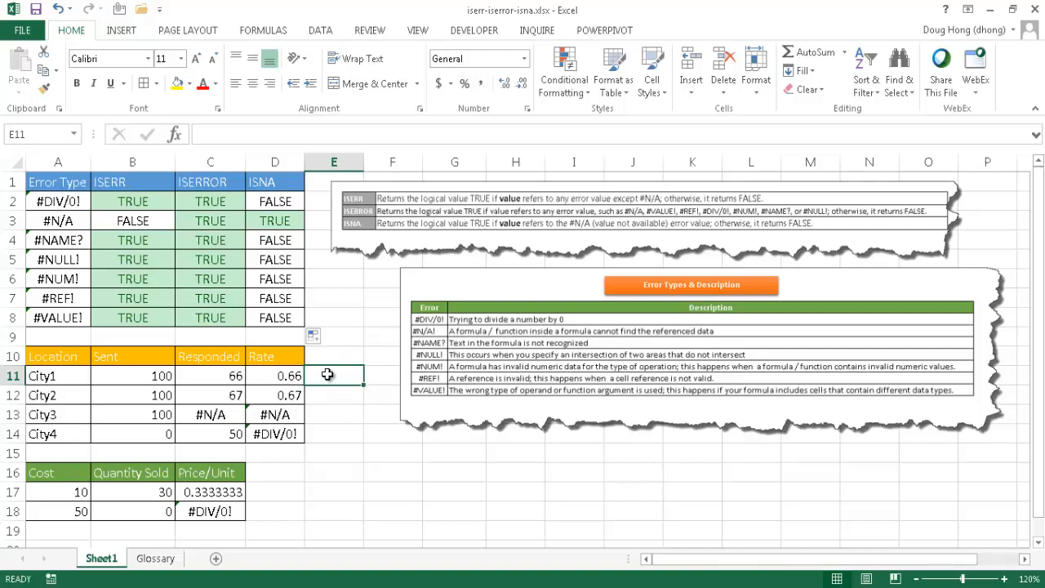
- Enter =IF(ISNA(C13/B13),"",C13/B13) in E13 to blank City3's #N/A rate
left_click(333, 415)
type("=")
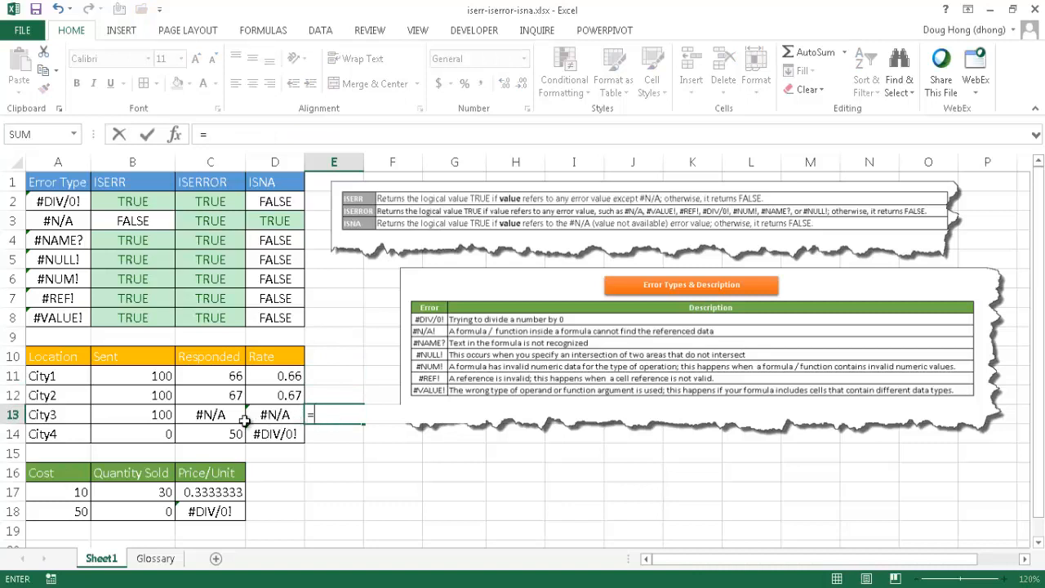
left_click(209, 415)
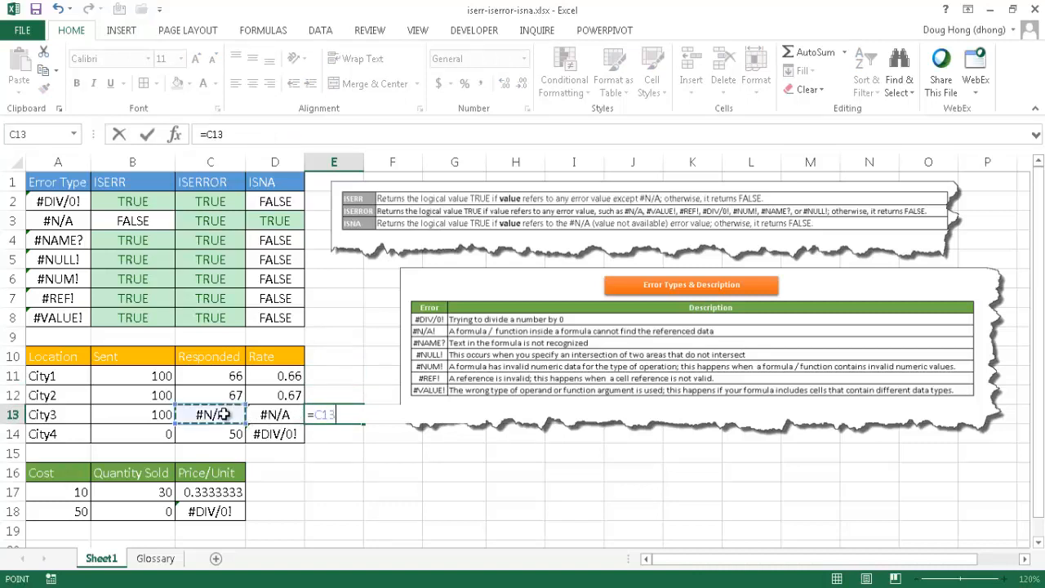
type("=C")
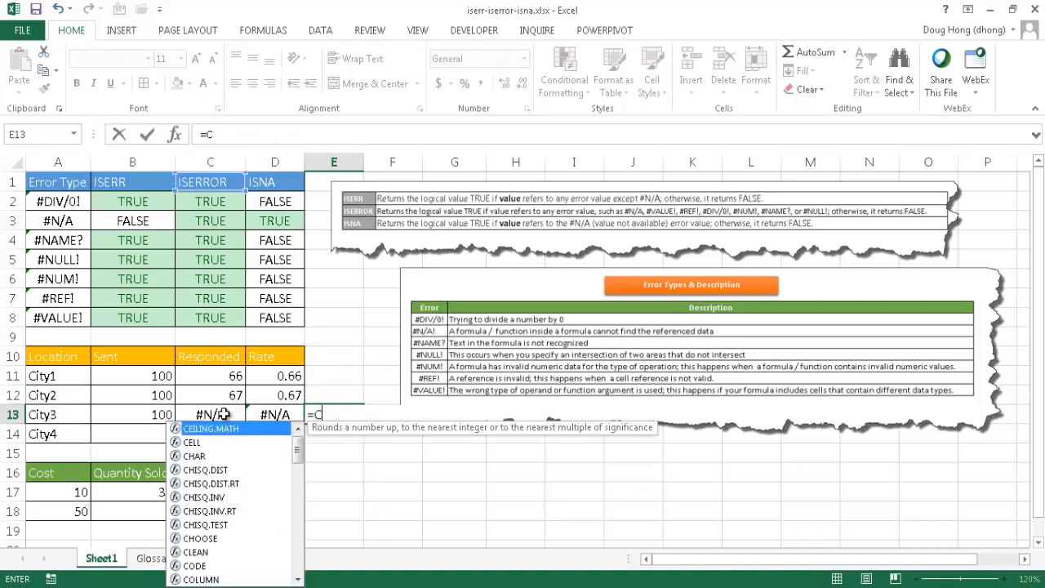
type("if")
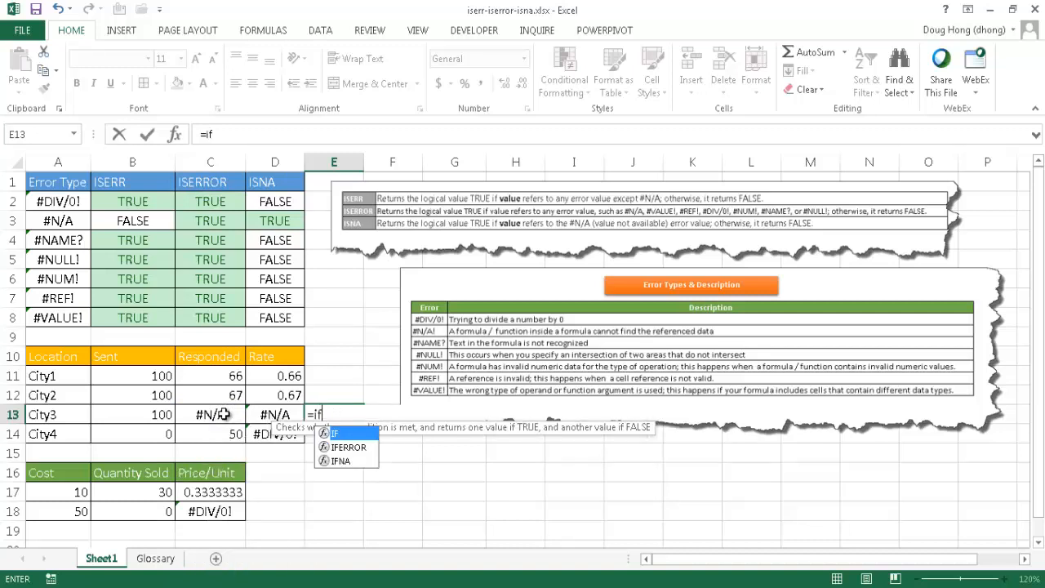
type("(")
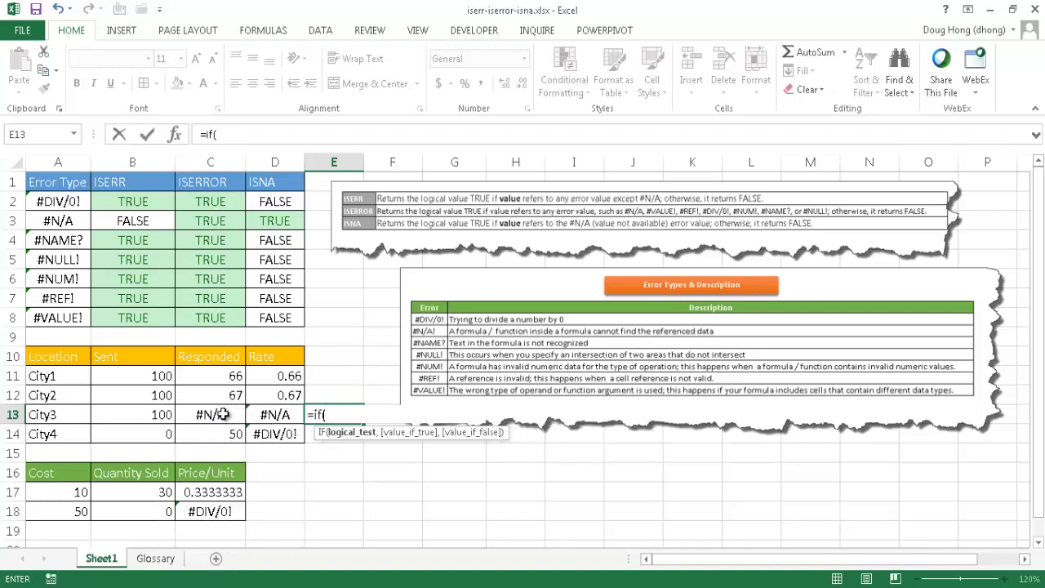
mouse_move(192, 417)
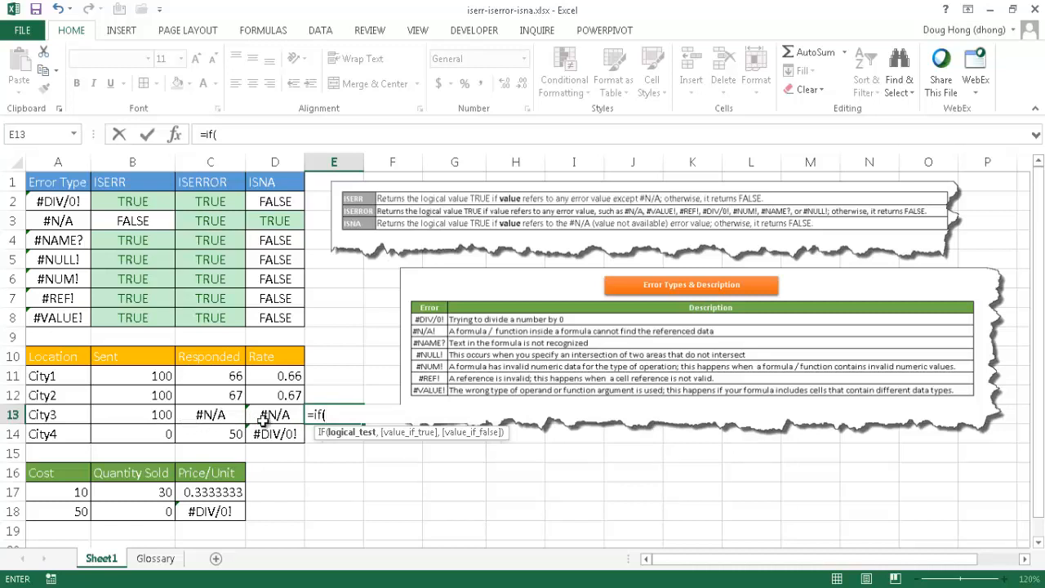
type("isna(C13/B13),")
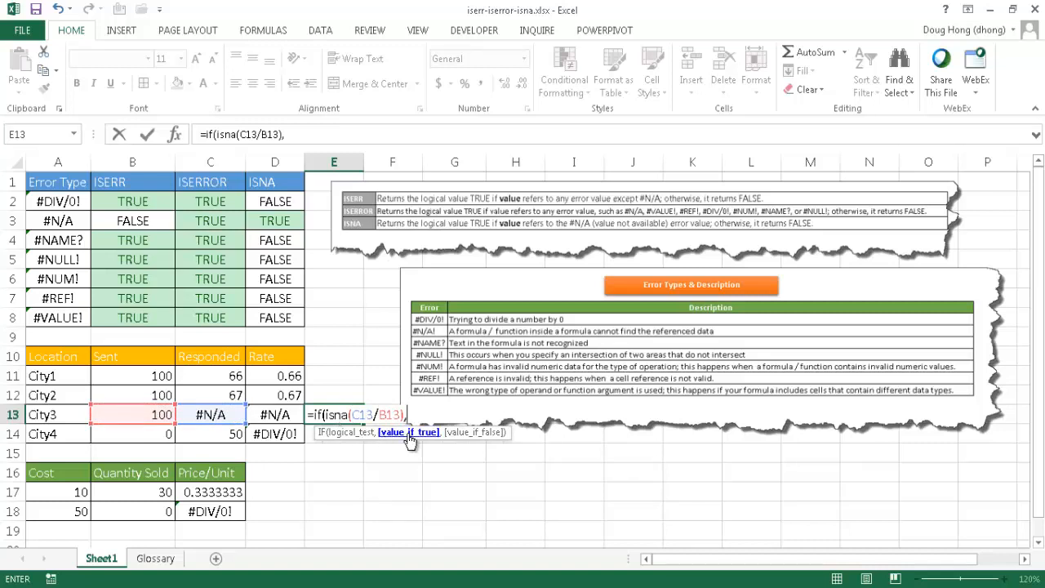
type("\"\"")
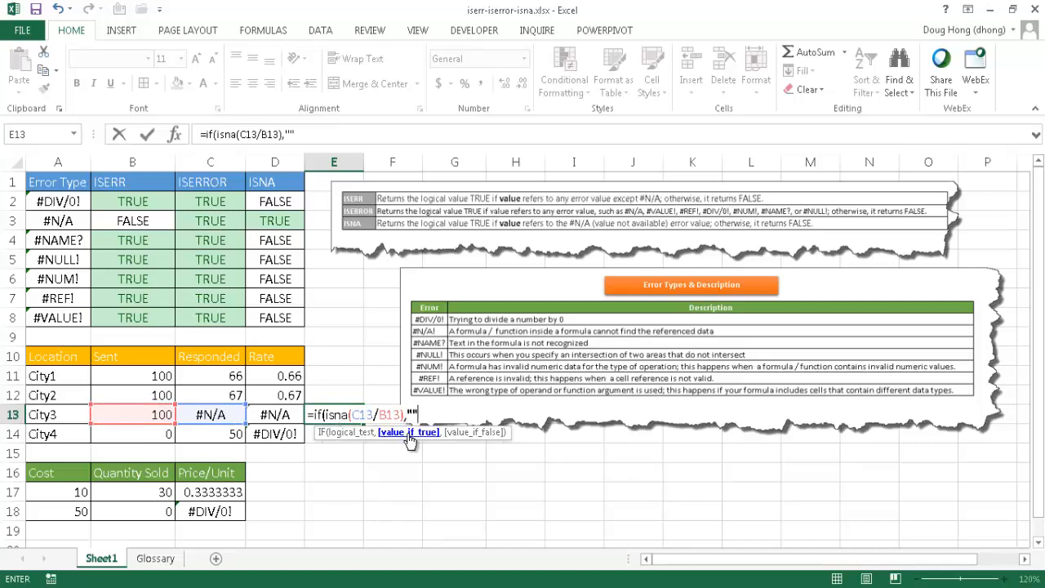
type(",")
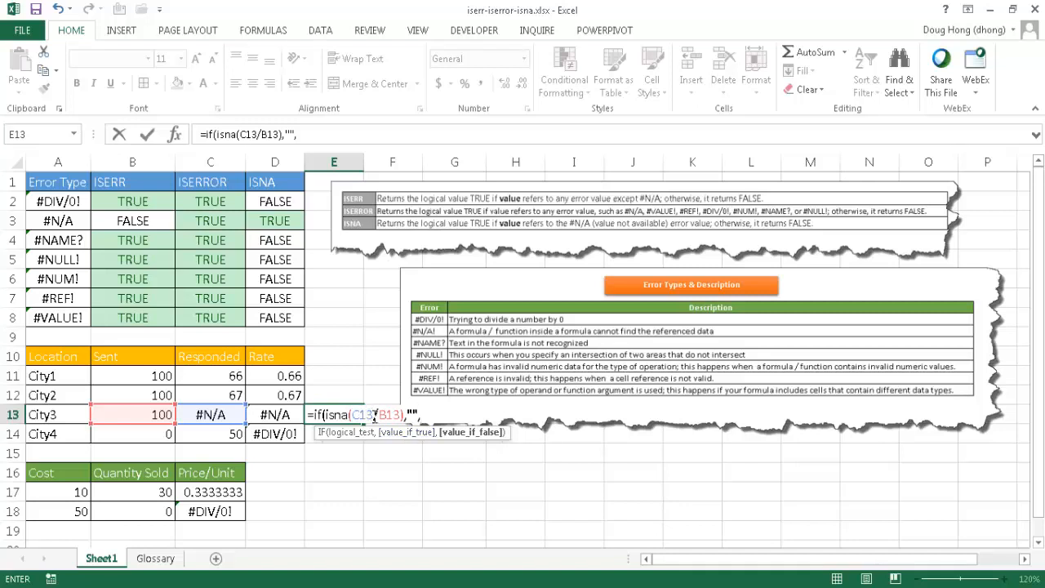
left_click(209, 414)
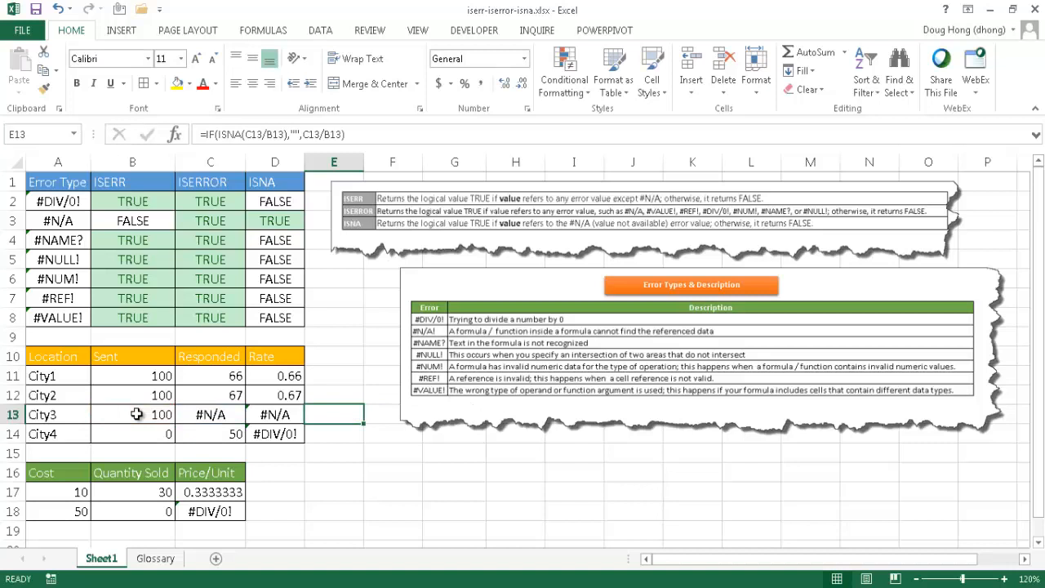
mouse_move(321, 414)
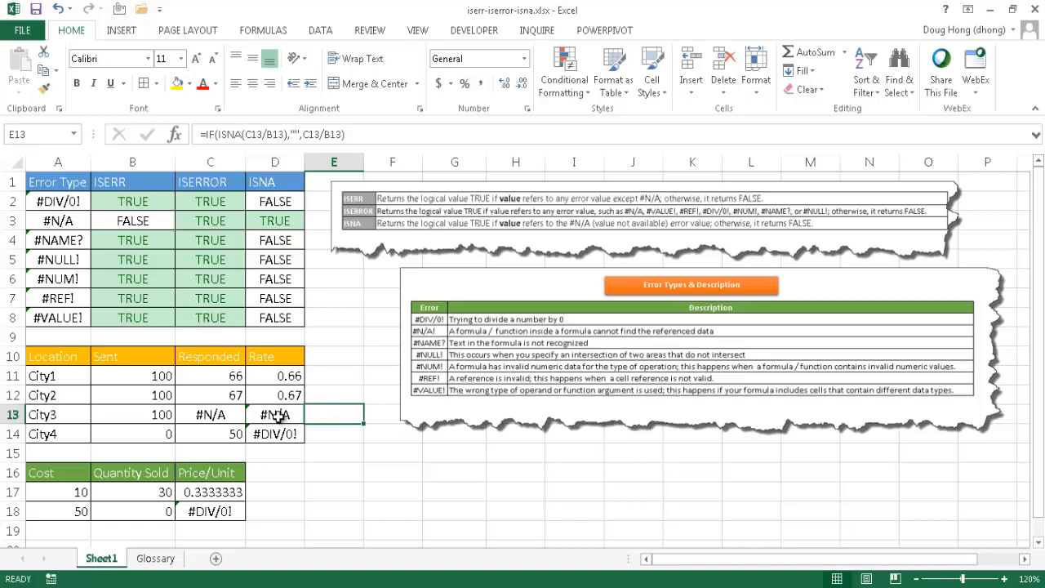
mouse_move(270, 415)
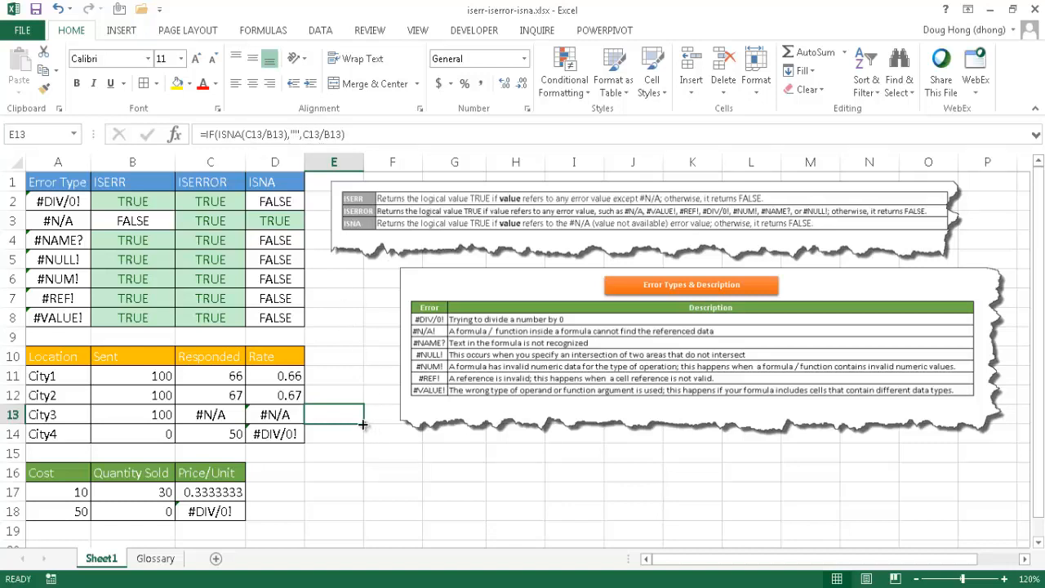
mouse_move(334, 367)
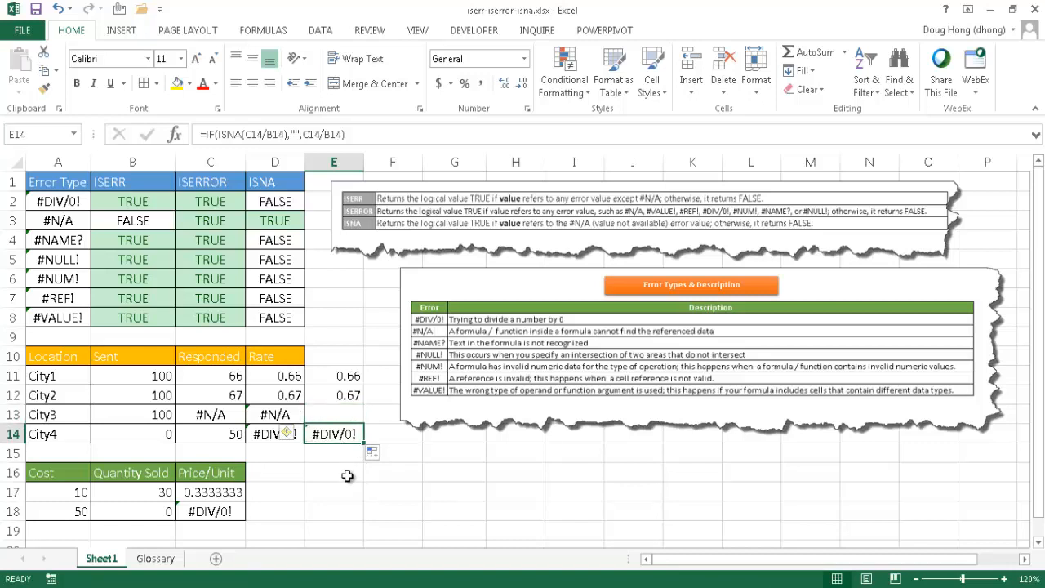
mouse_move(329, 336)
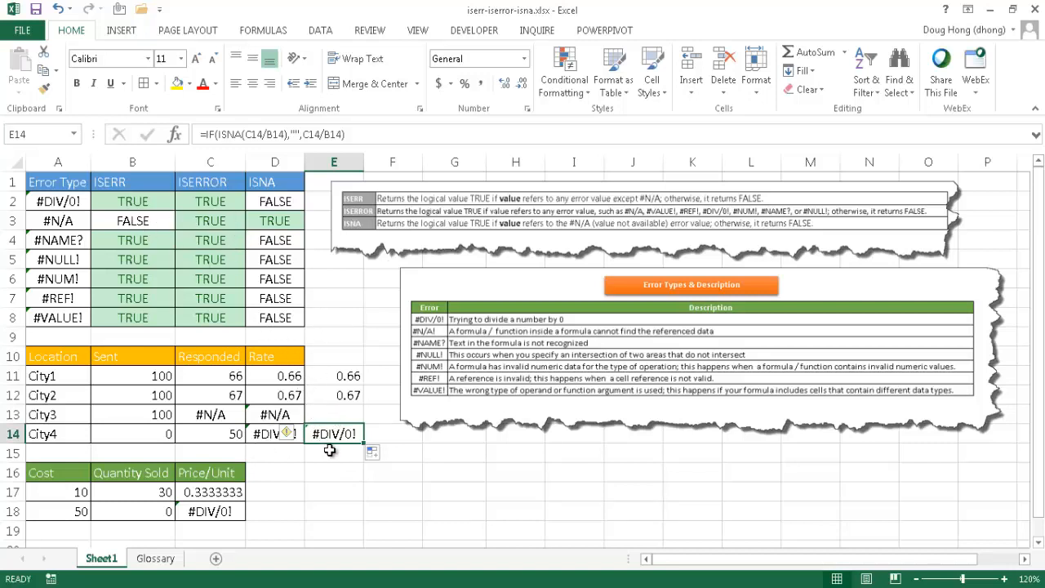
mouse_move(335, 375)
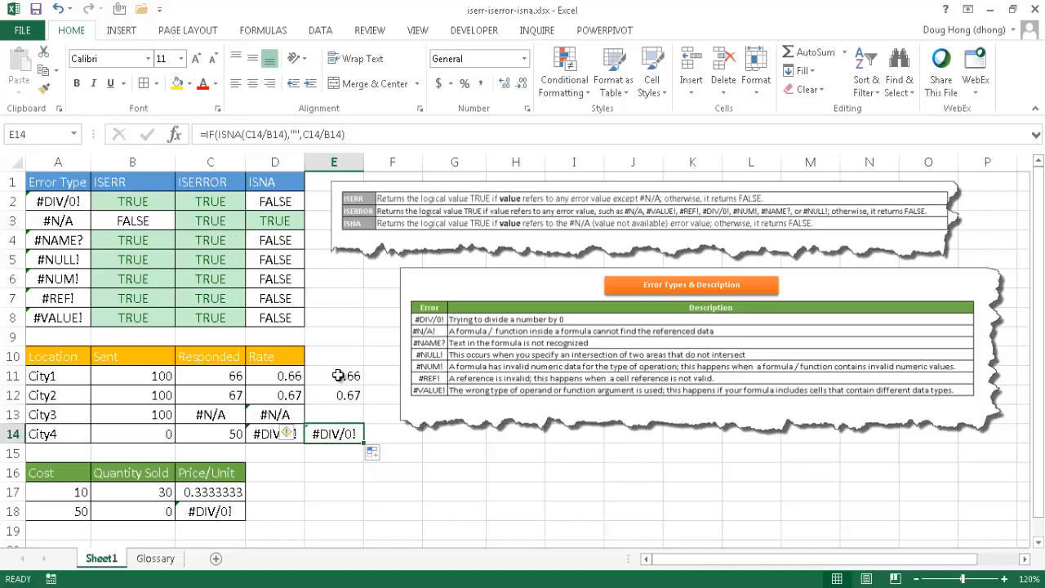
- Replace ISNA with ISERROR in the E11:E14 rate formulas so City4 shows blank
left_click(334, 376)
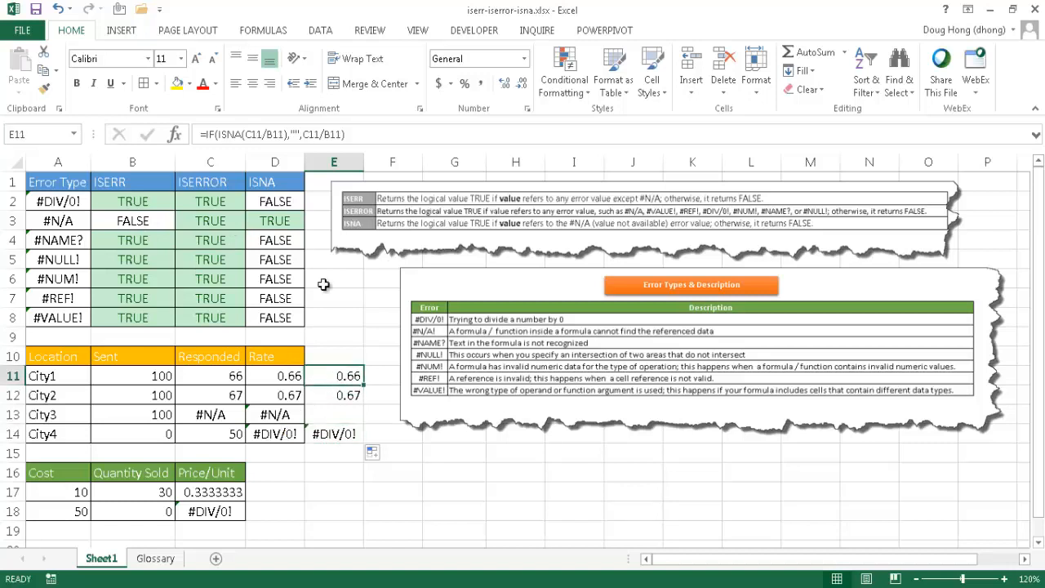
double_click(333, 376)
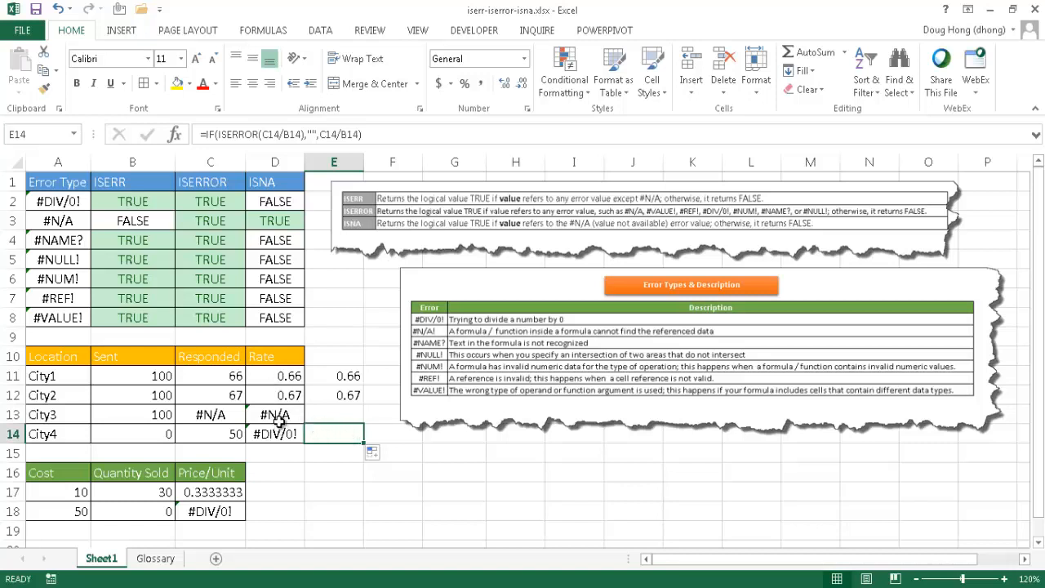
left_click(274, 434)
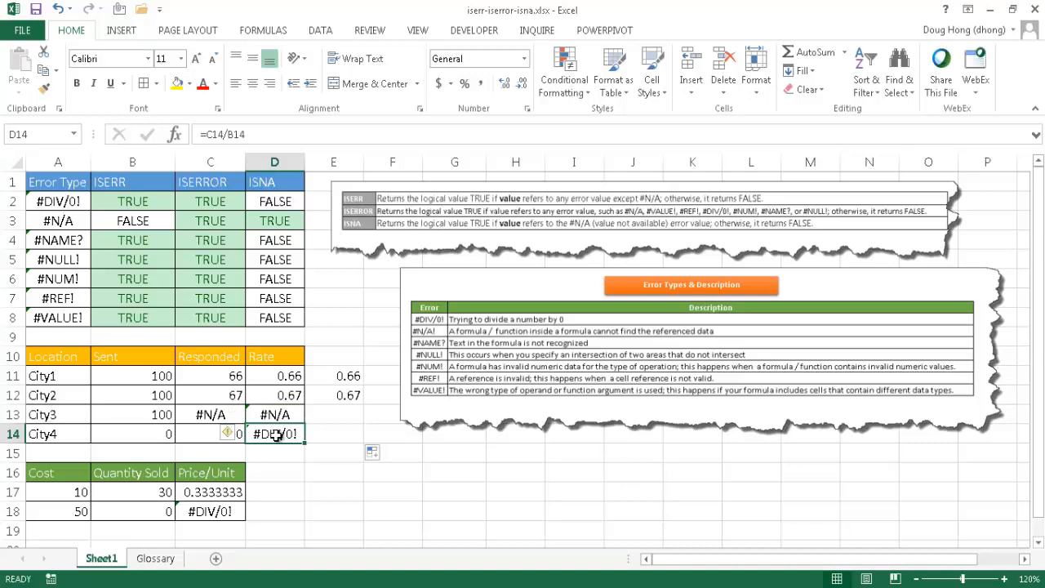
left_click(333, 431)
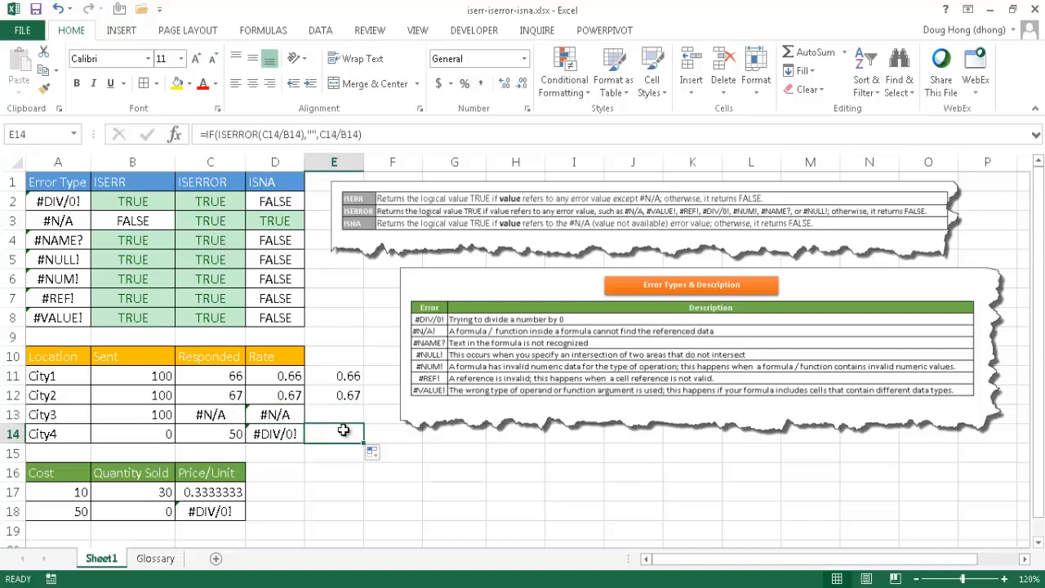
mouse_move(207, 492)
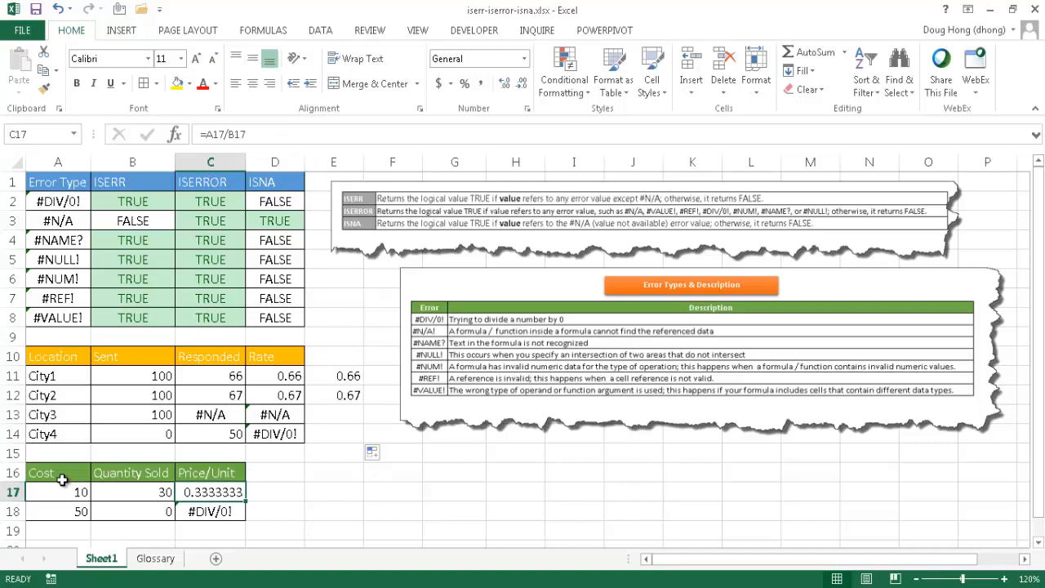
- Enter =IF(ISERROR(A17/B17),"",A17/B17) in D17, dividing Cost by Quantity Sold
left_click(42, 473)
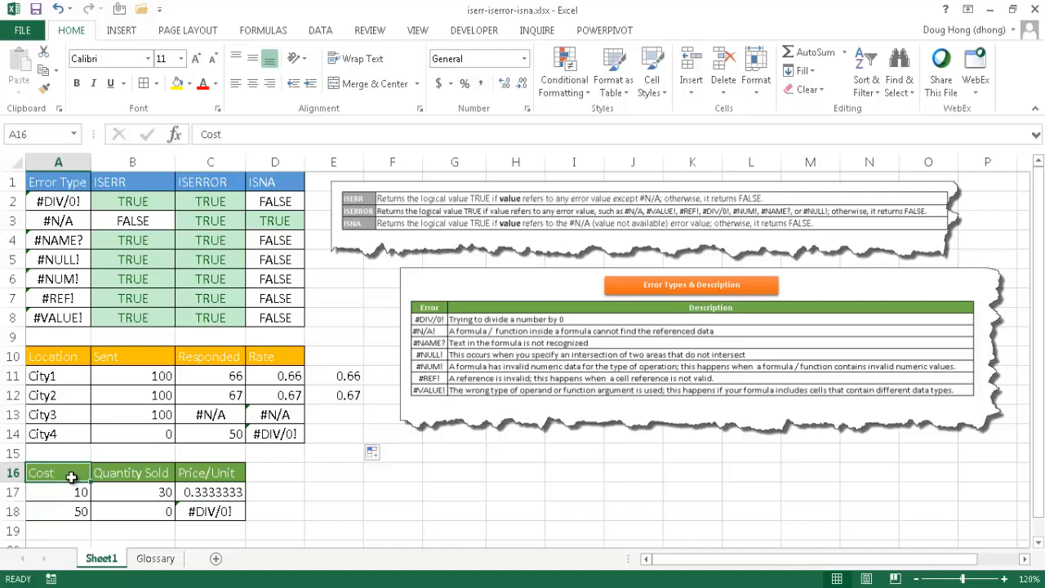
left_click(210, 493)
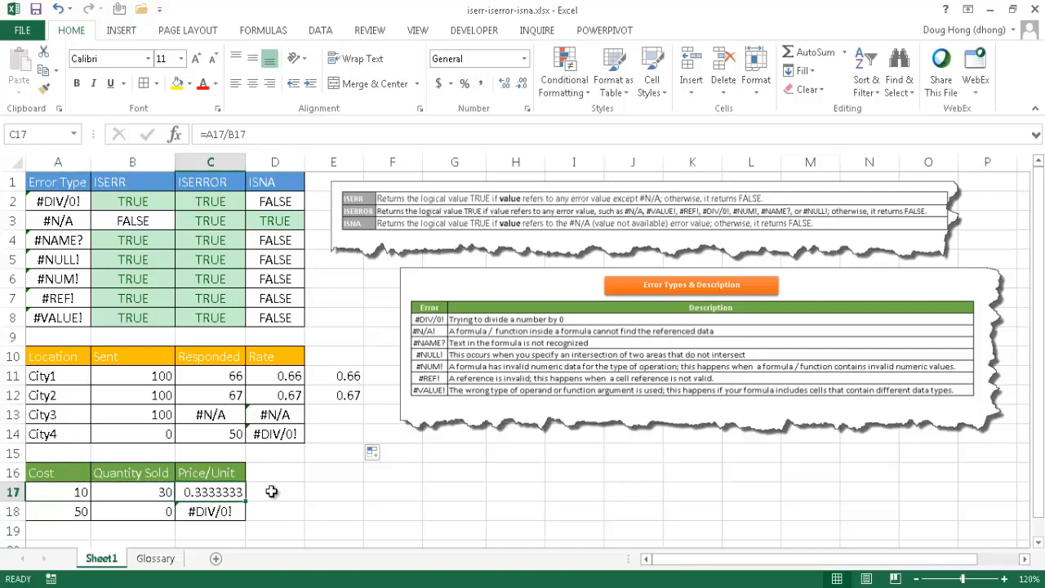
mouse_move(205, 482)
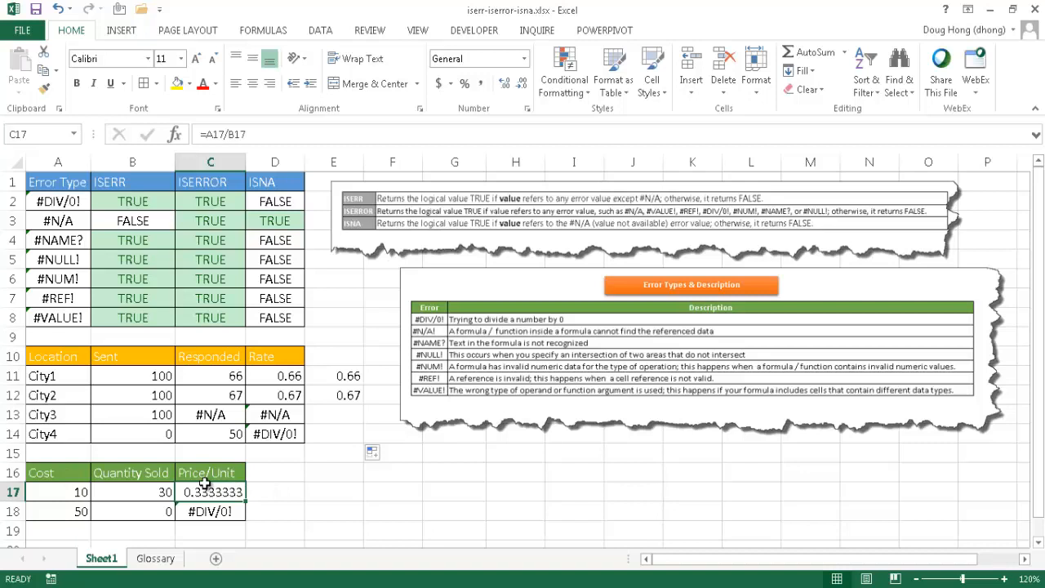
left_click(276, 492)
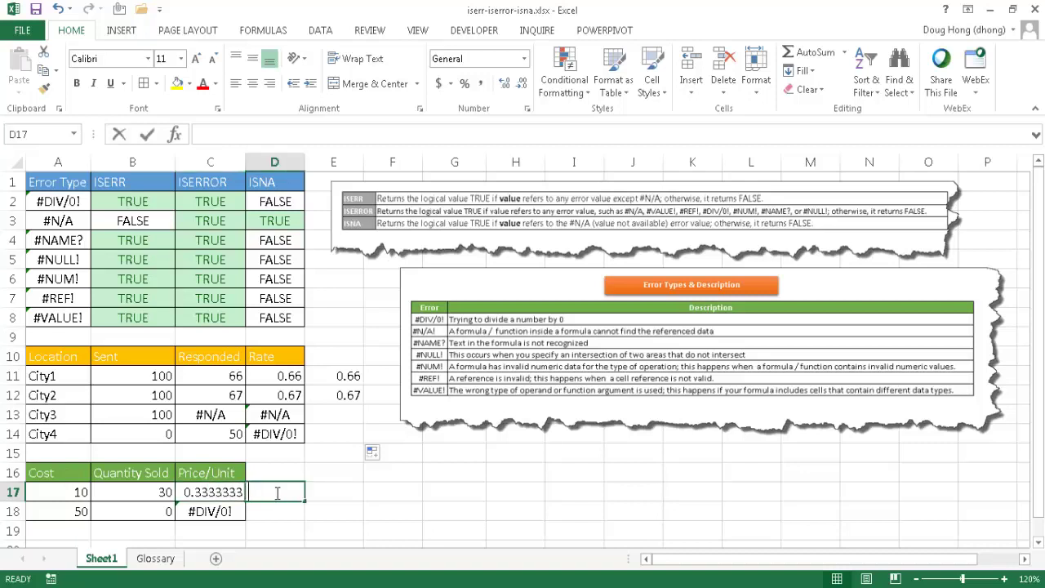
type("=")
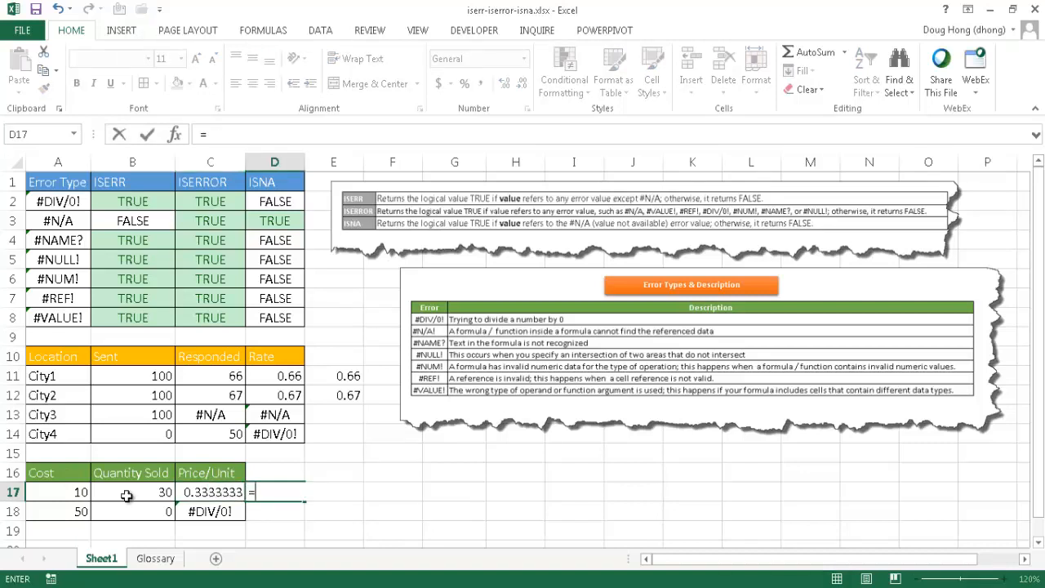
type("if")
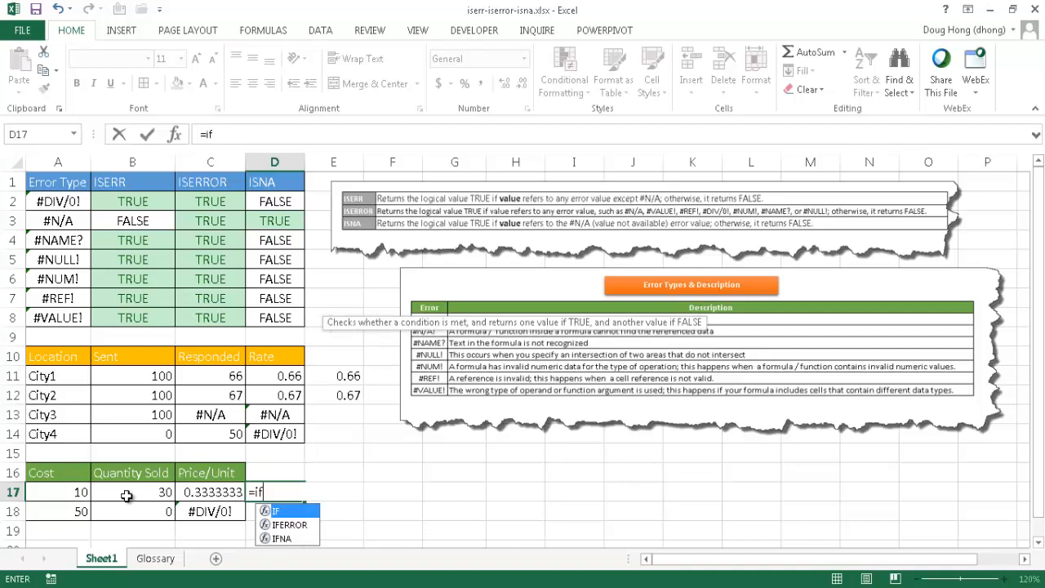
type("(i")
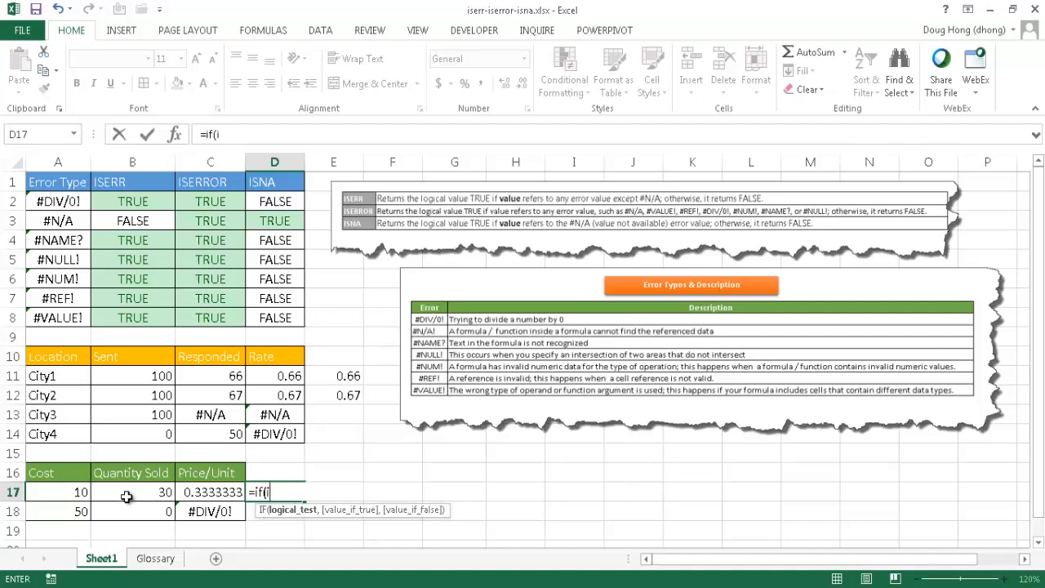
type("ISERR(")
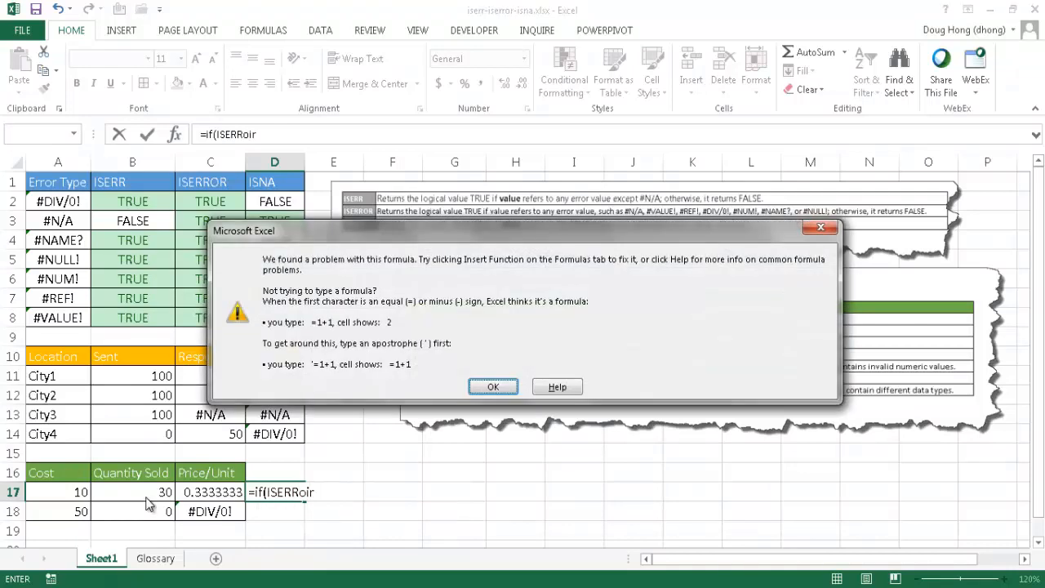
left_click(493, 386)
type("OR(")
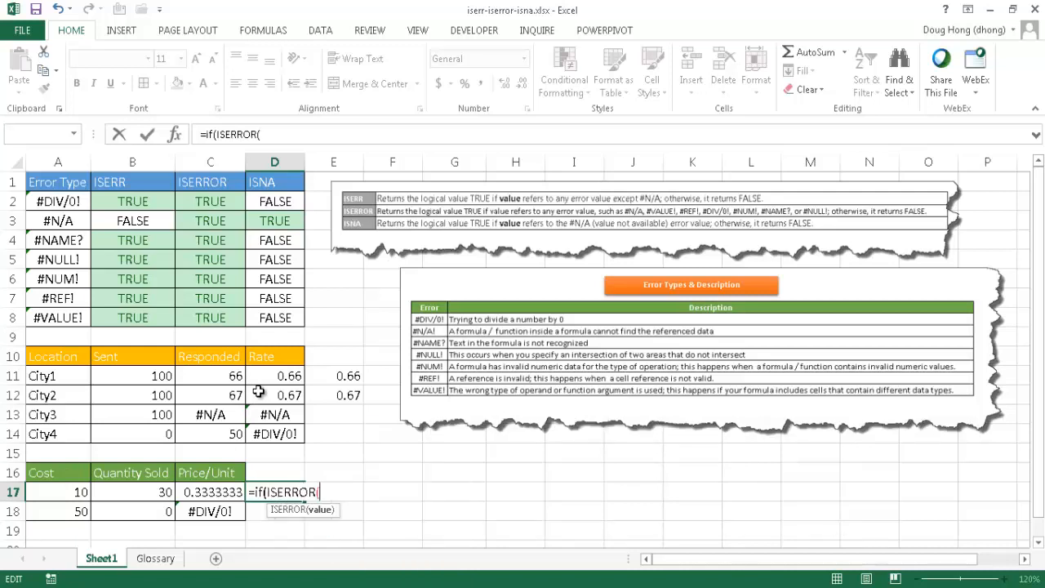
mouse_move(30, 494)
type("A17/B17")
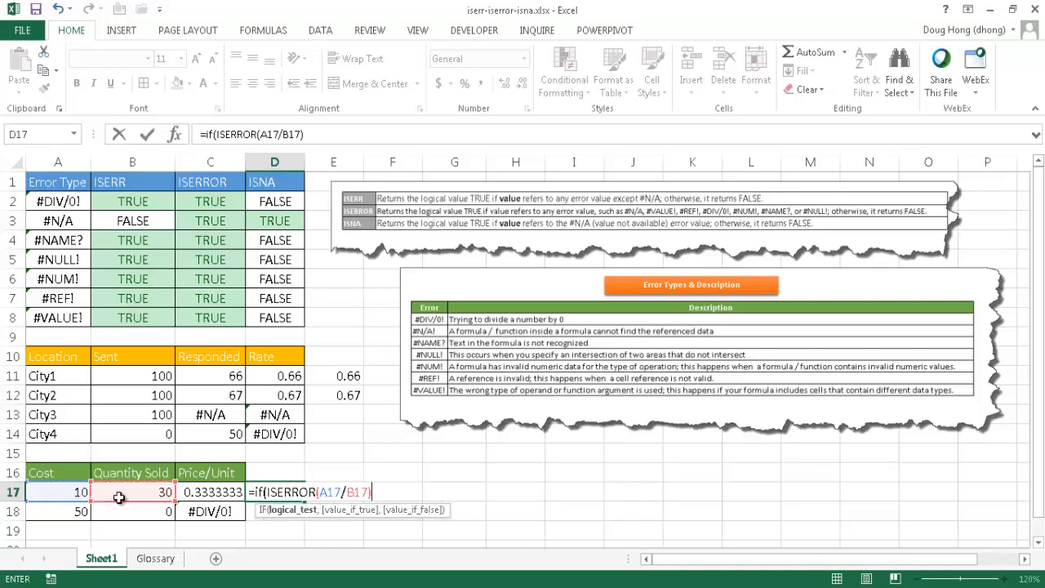
type(",")
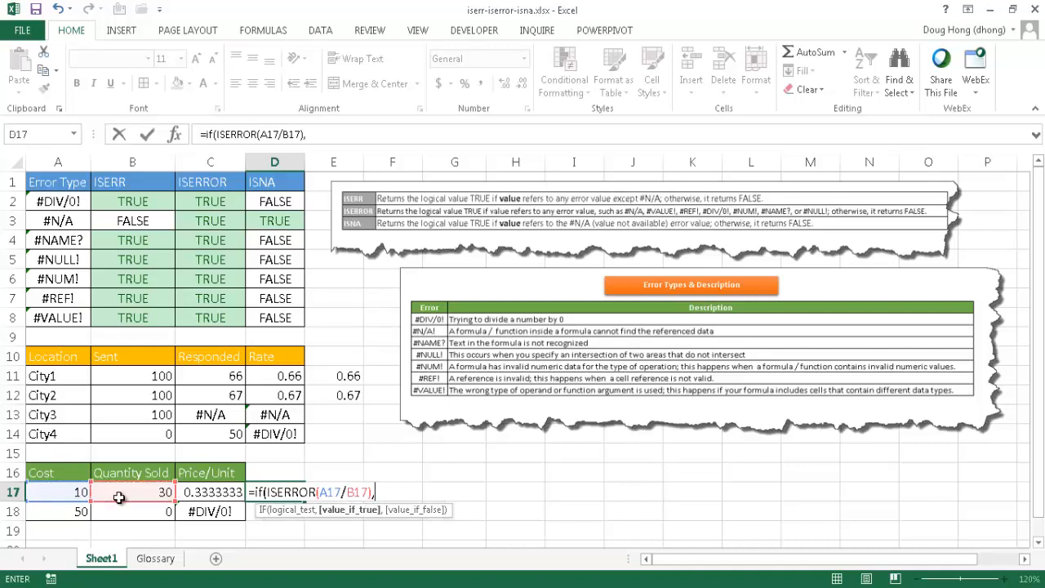
type("\"\",A17/")
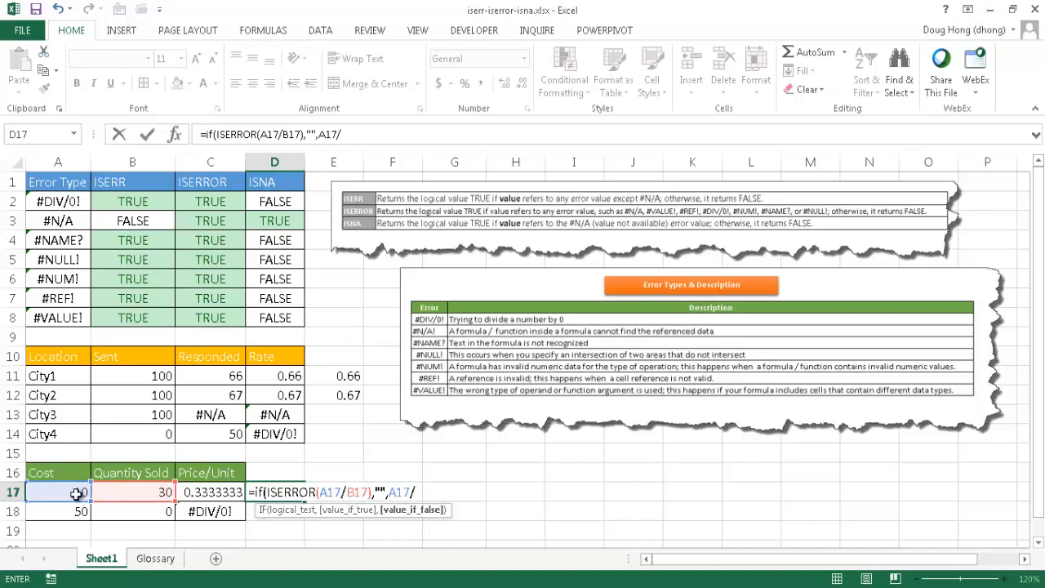
left_click(132, 489)
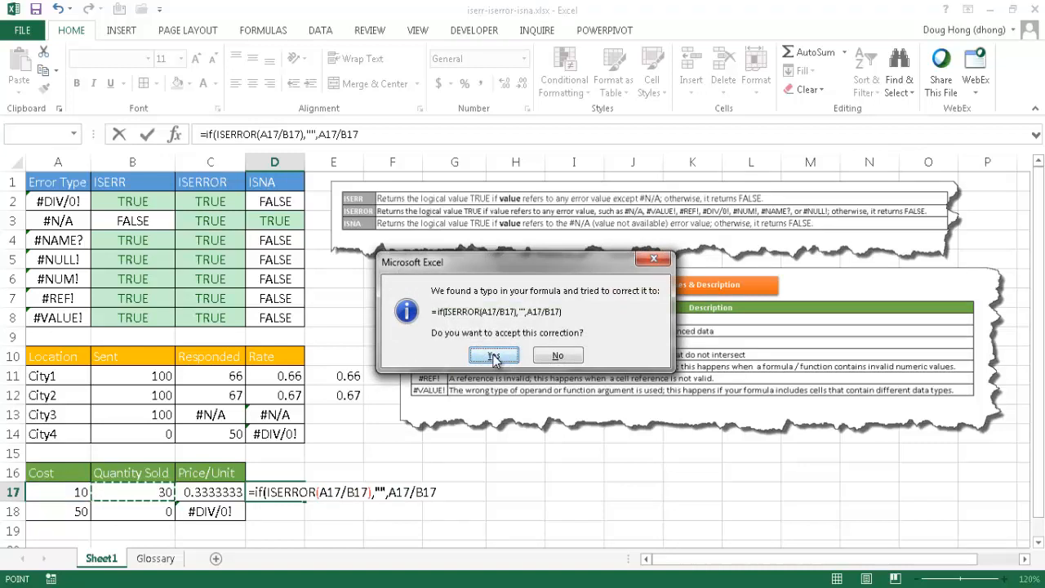
- Accept the formula correction and copy D17 to D18, giving 0.33333 and a blank
left_click(493, 354)
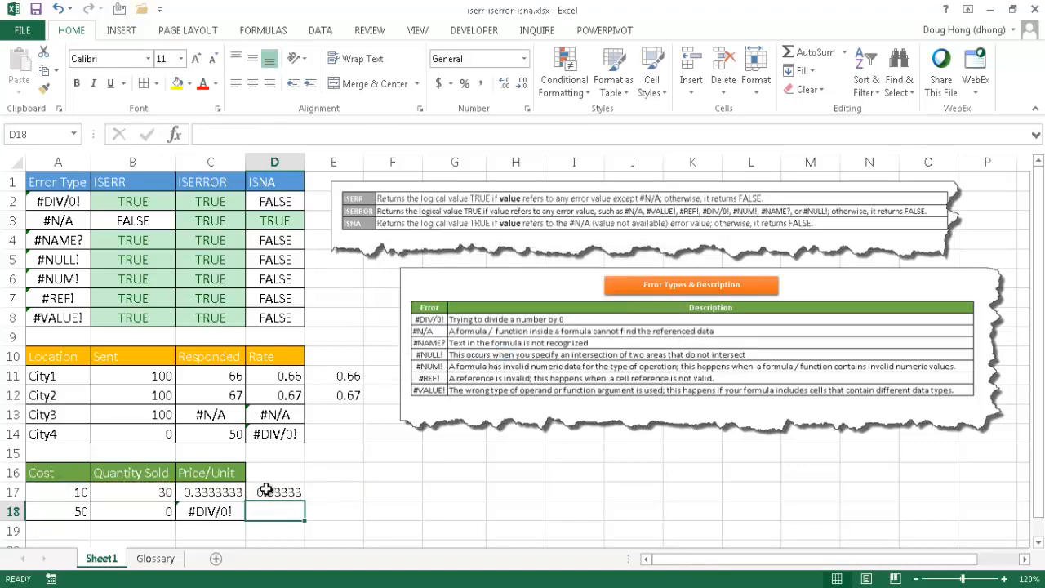
left_click(276, 491)
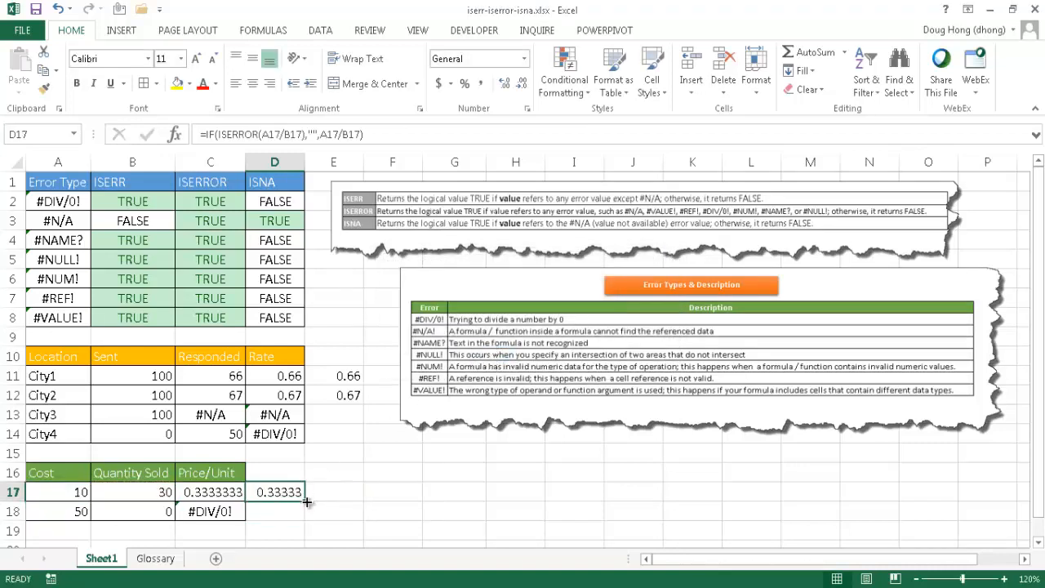
left_click_drag(304, 502, 274, 511)
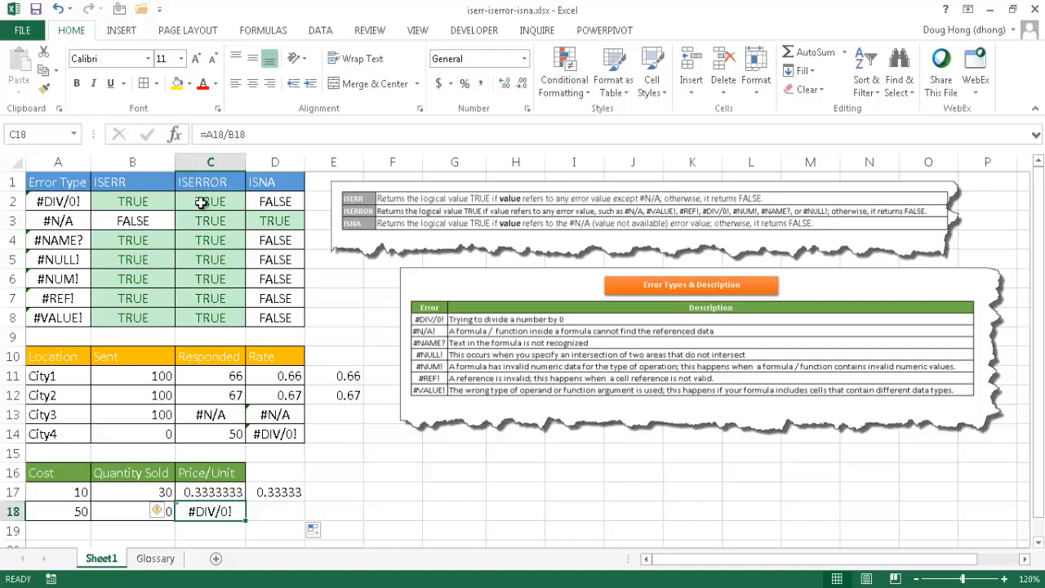
left_click(210, 201)
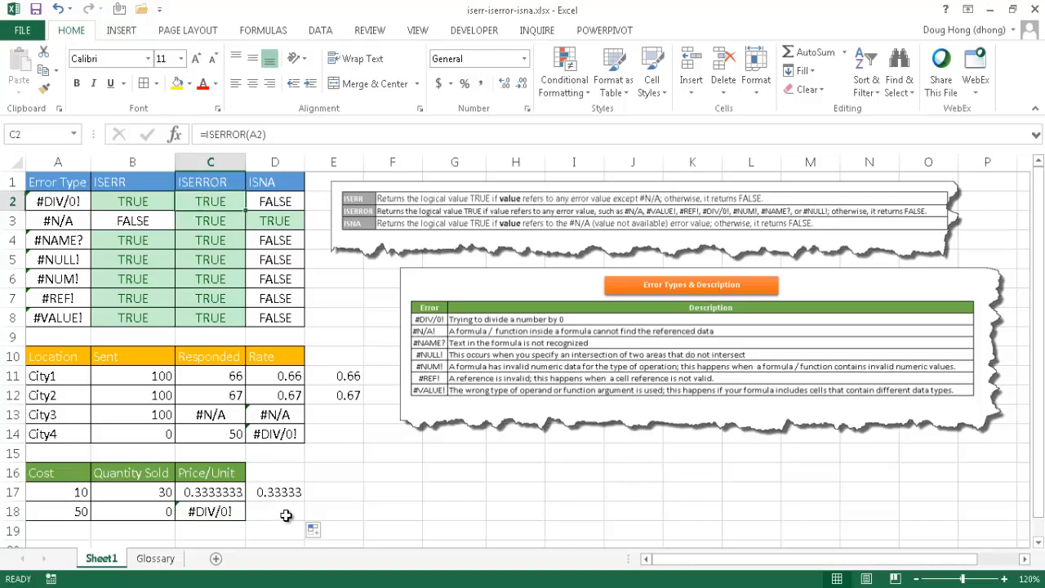
left_click(277, 511)
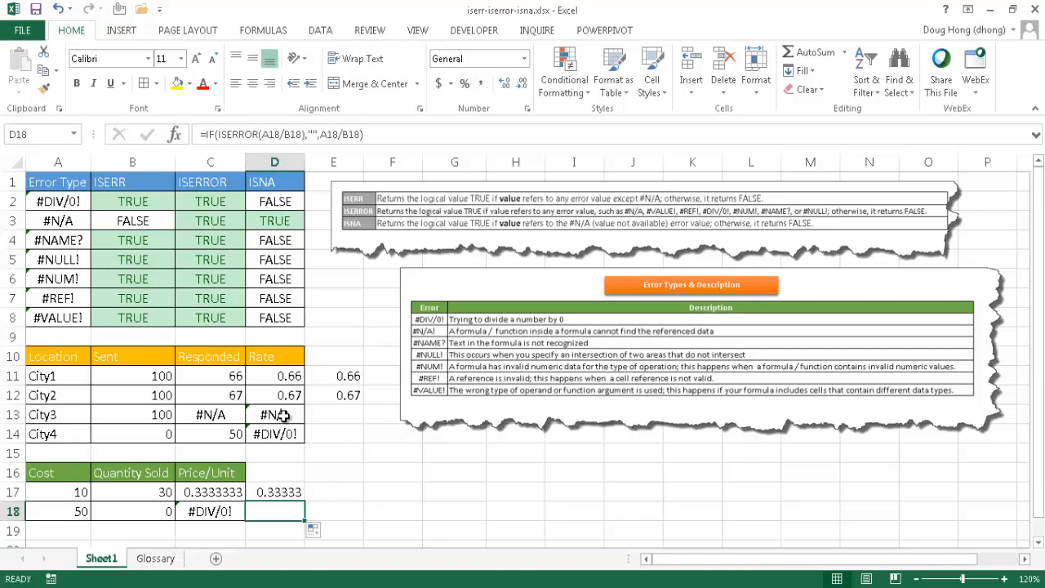
mouse_move(327, 423)
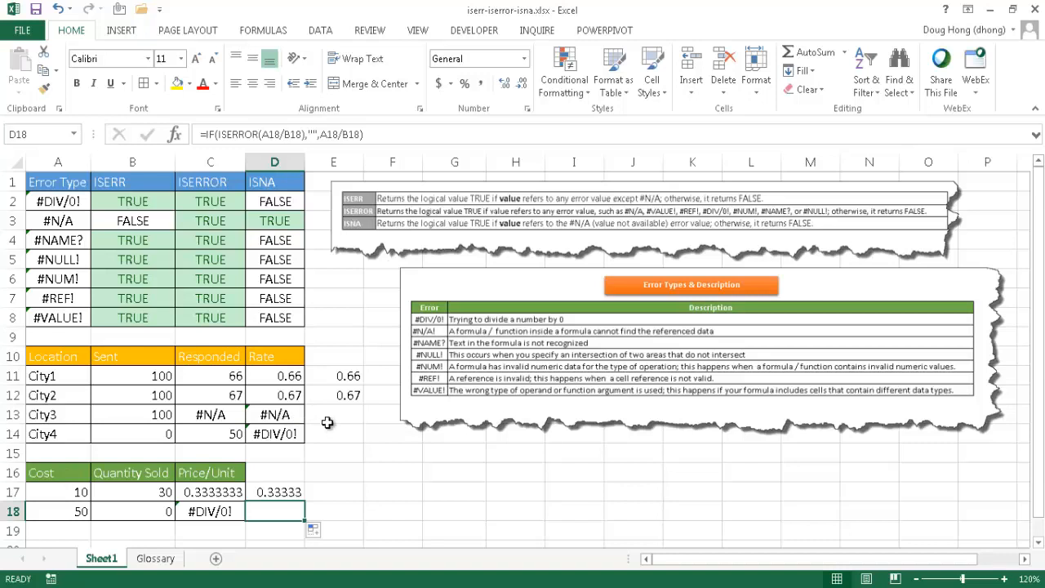